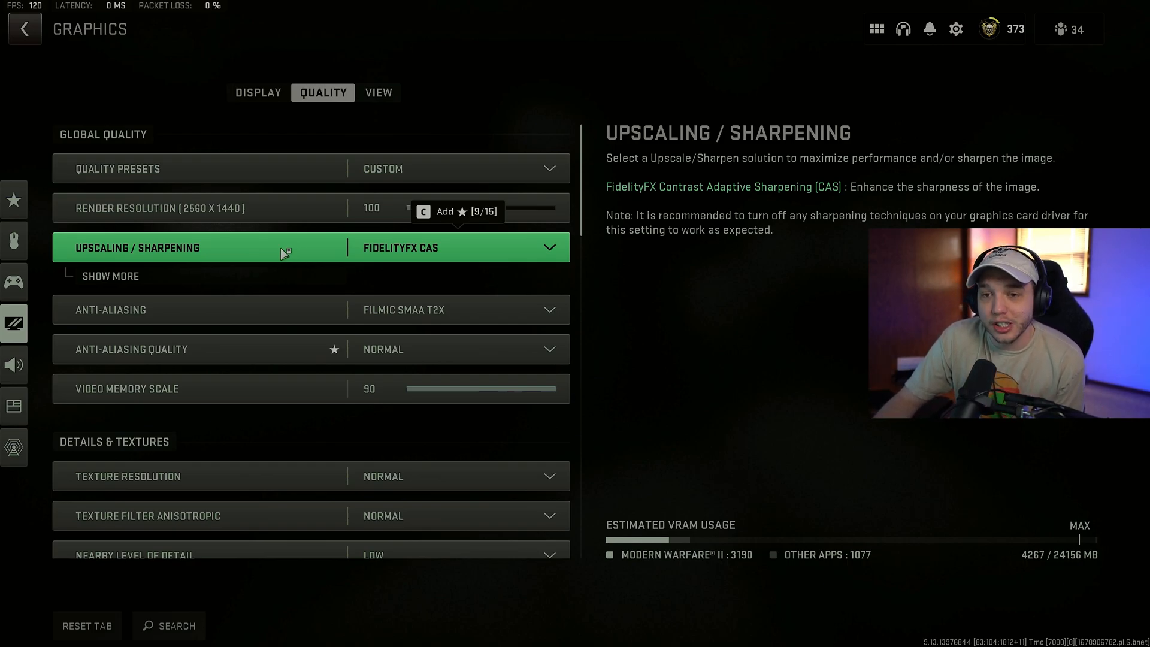
Review the upscaling and sharpening choices, keeping FidelityFX CAS with its sharpening strength.
click(111, 275)
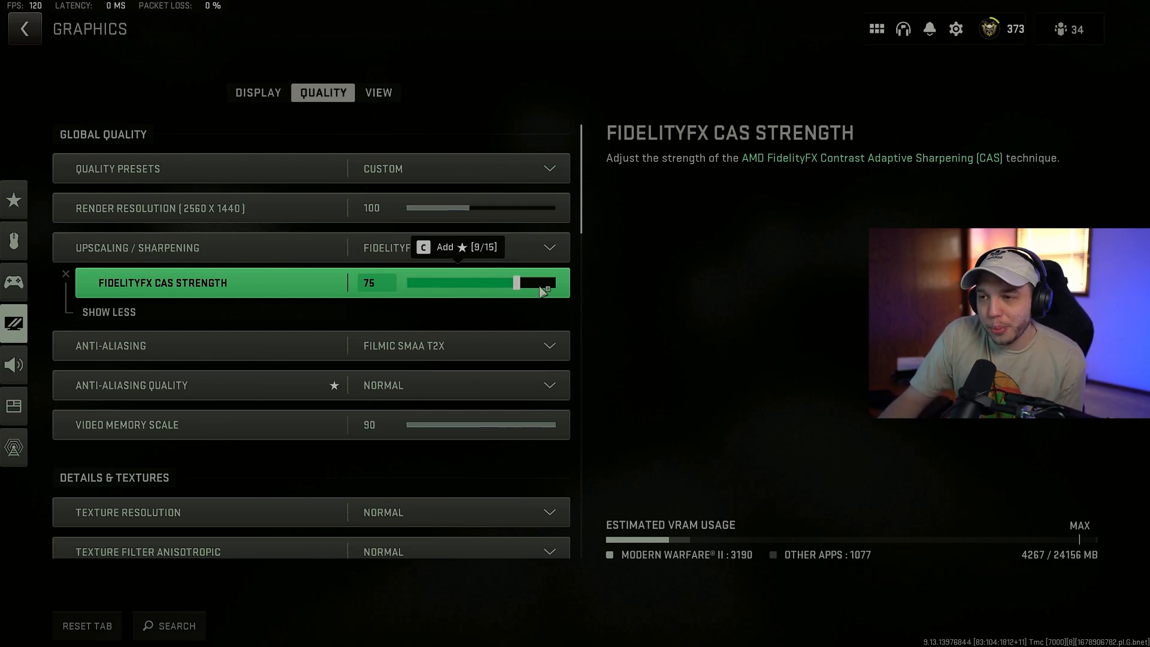
click(455, 246)
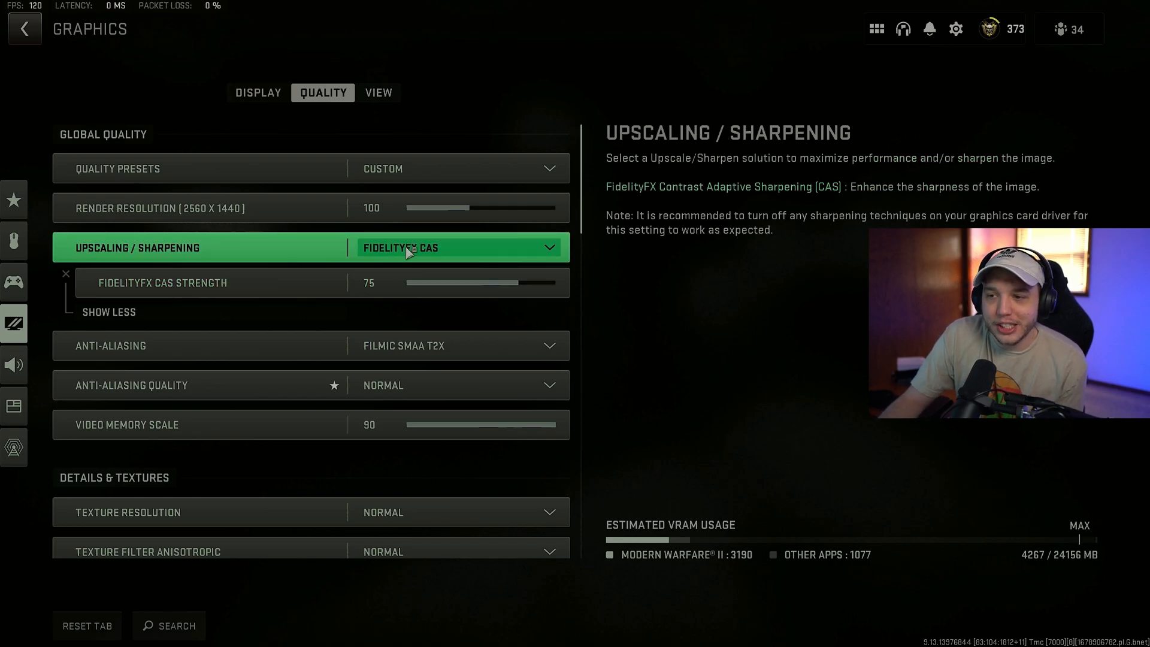
click(455, 246)
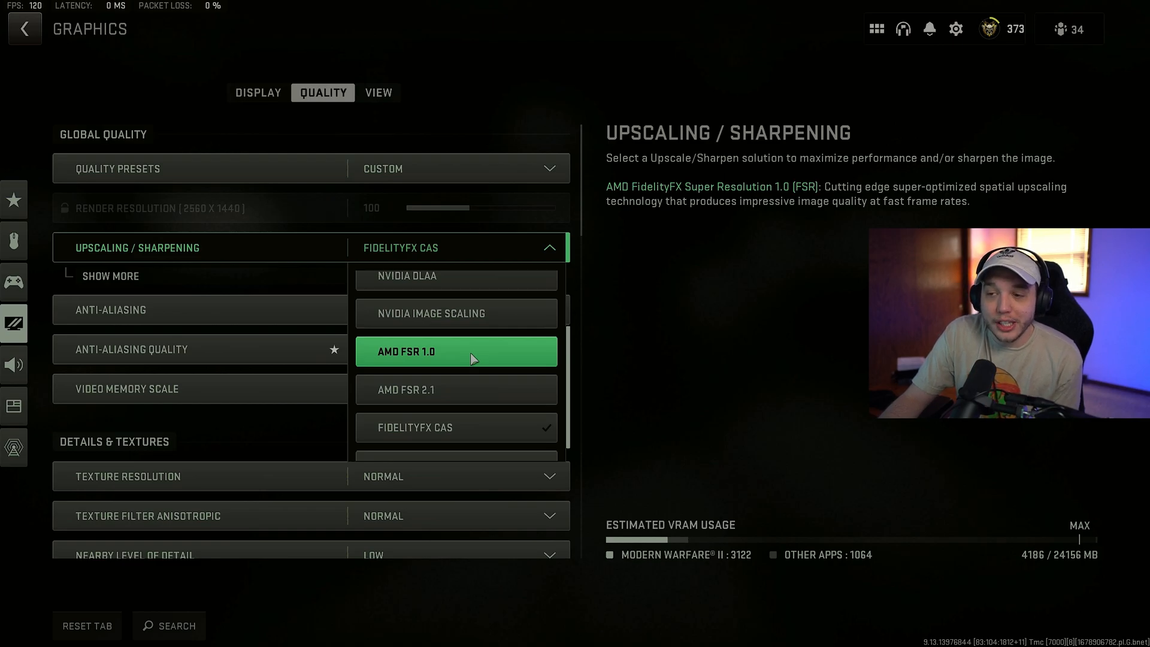
mouse_move(455, 389)
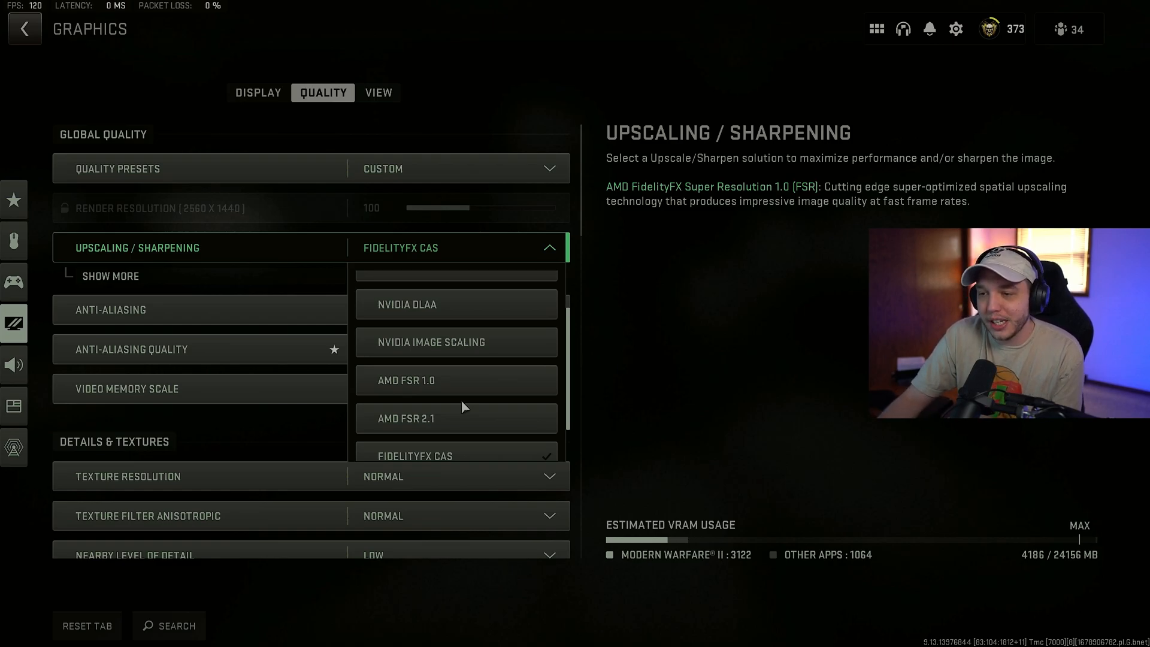
click(455, 418)
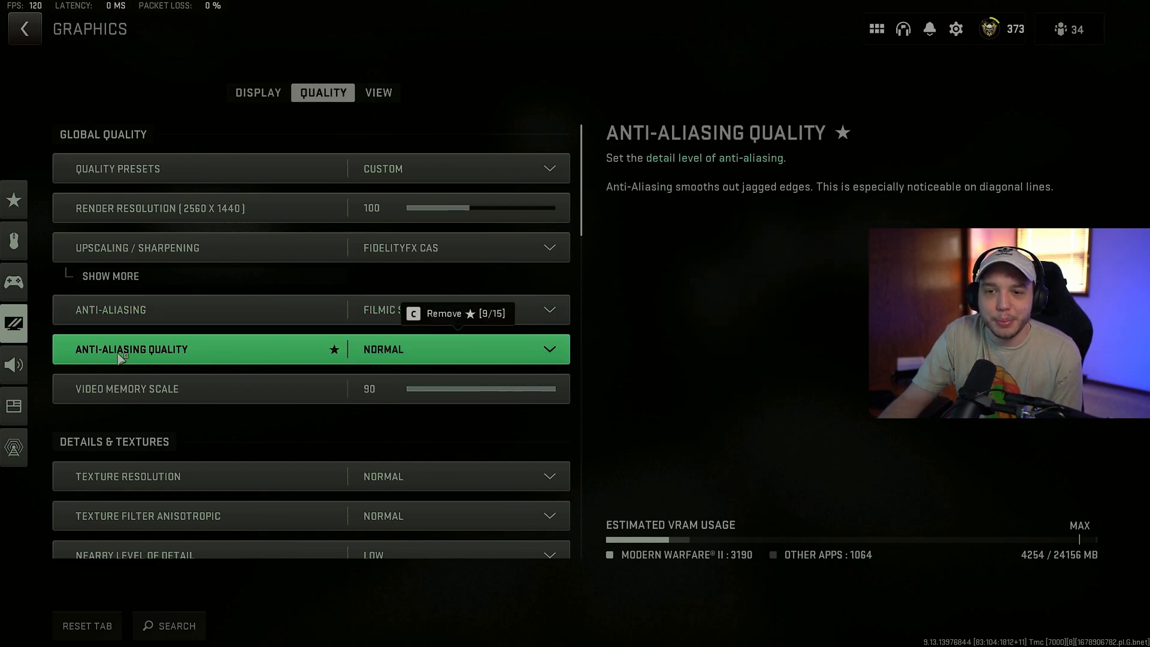
mouse_move(228, 351)
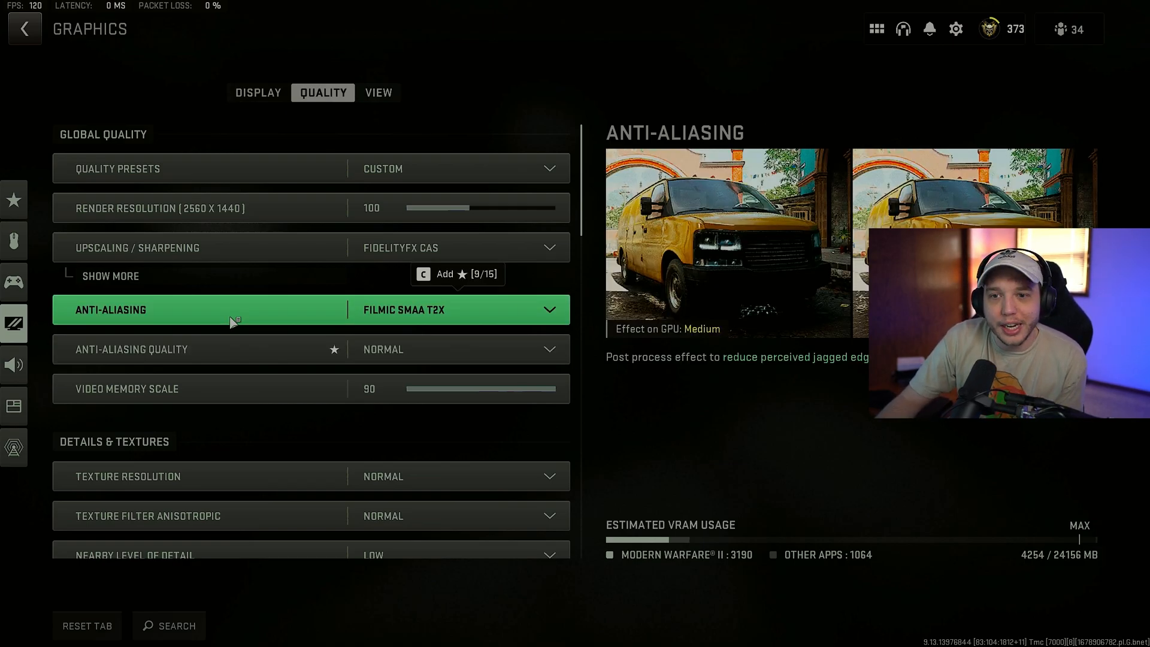
click(456, 309)
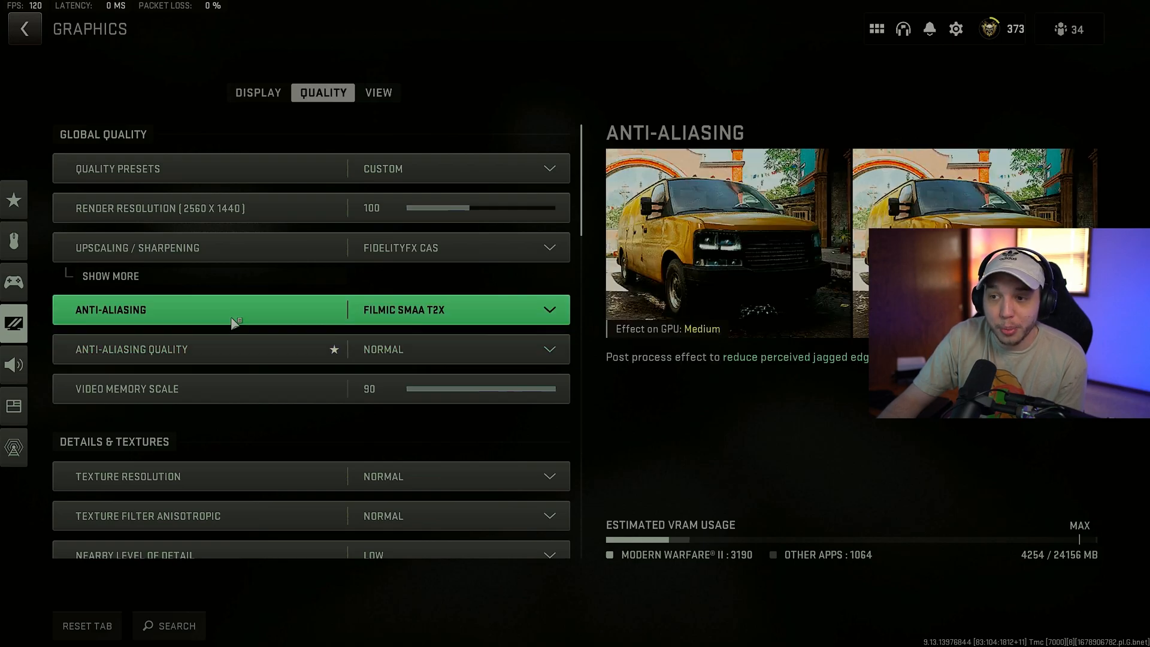
mouse_move(256, 352)
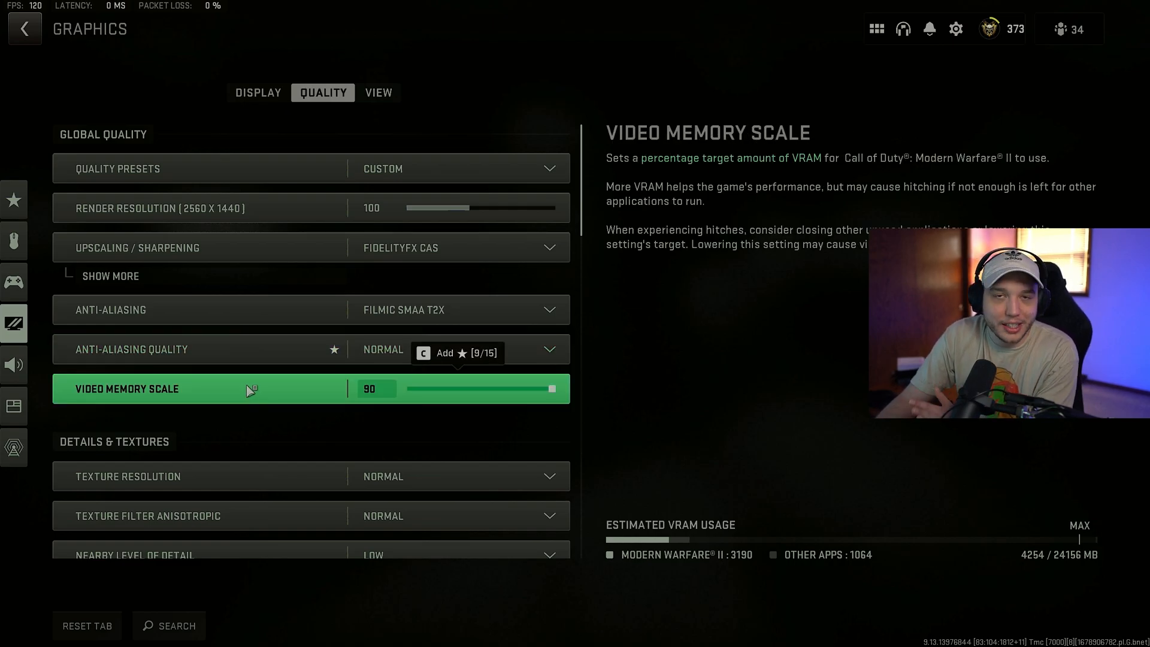
mouse_move(259, 391)
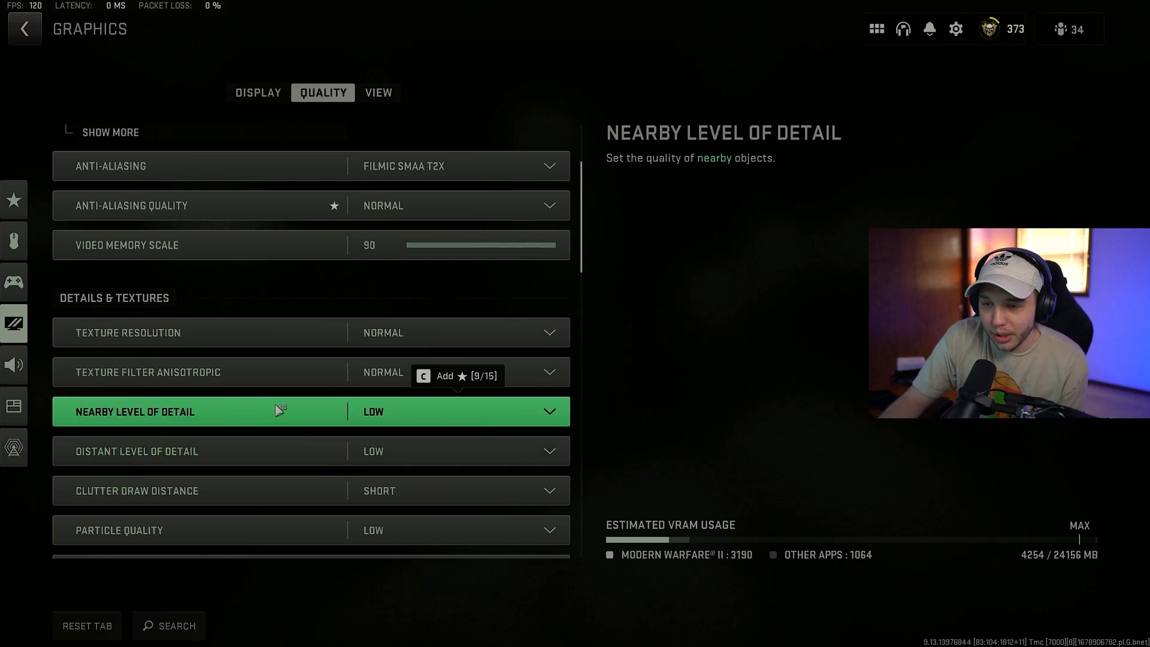
Review clutter draw distance and the remaining quality options, then bring up View settings with field of view 120.
scroll(down, 3)
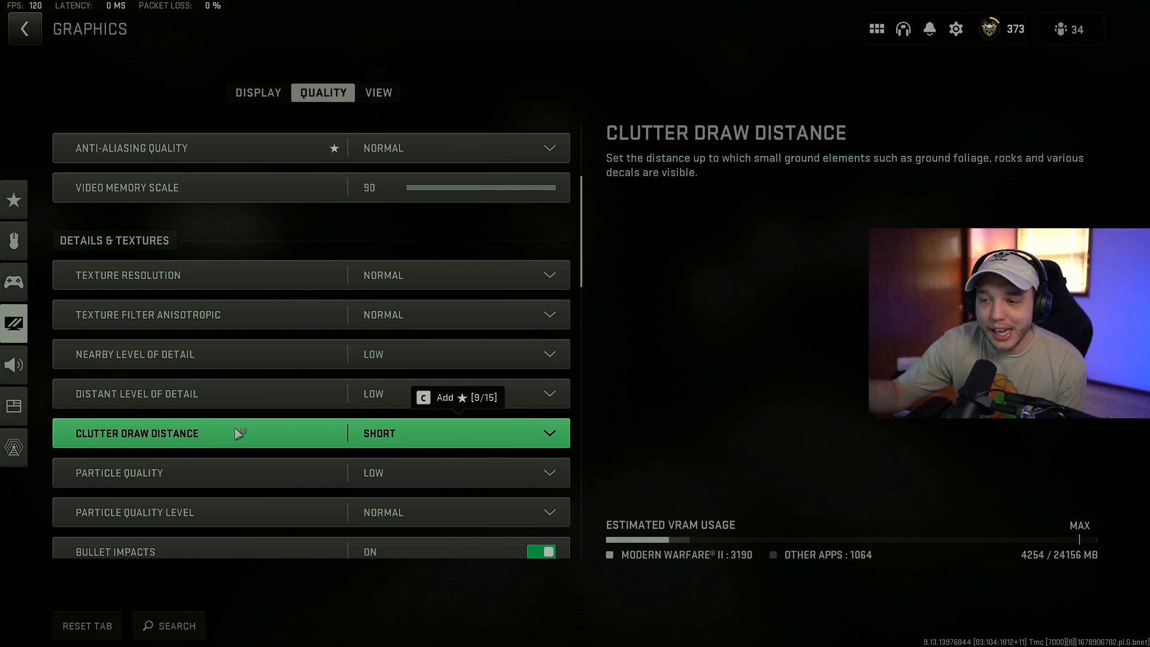
click(459, 432)
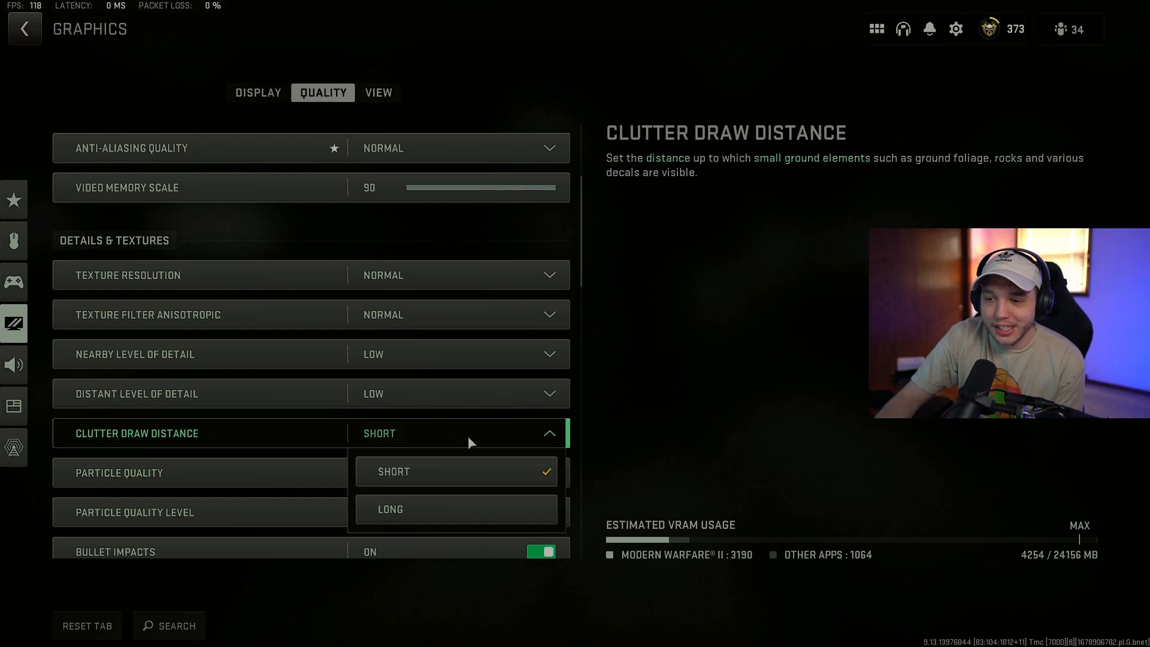
mouse_move(420, 509)
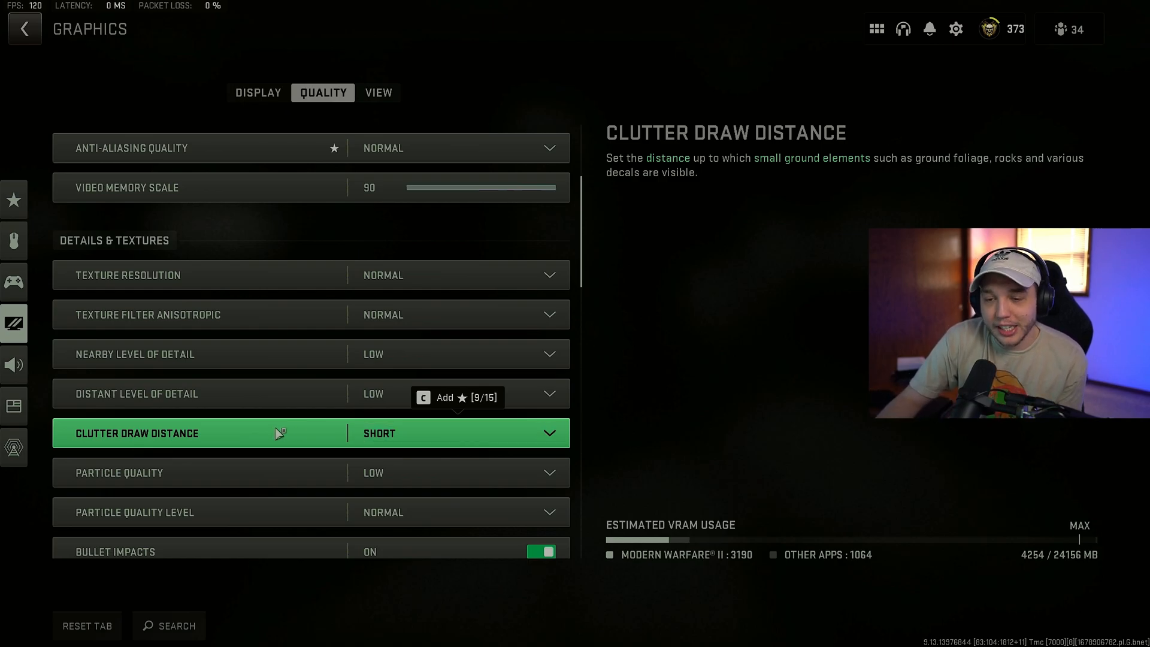
scroll(down, 3)
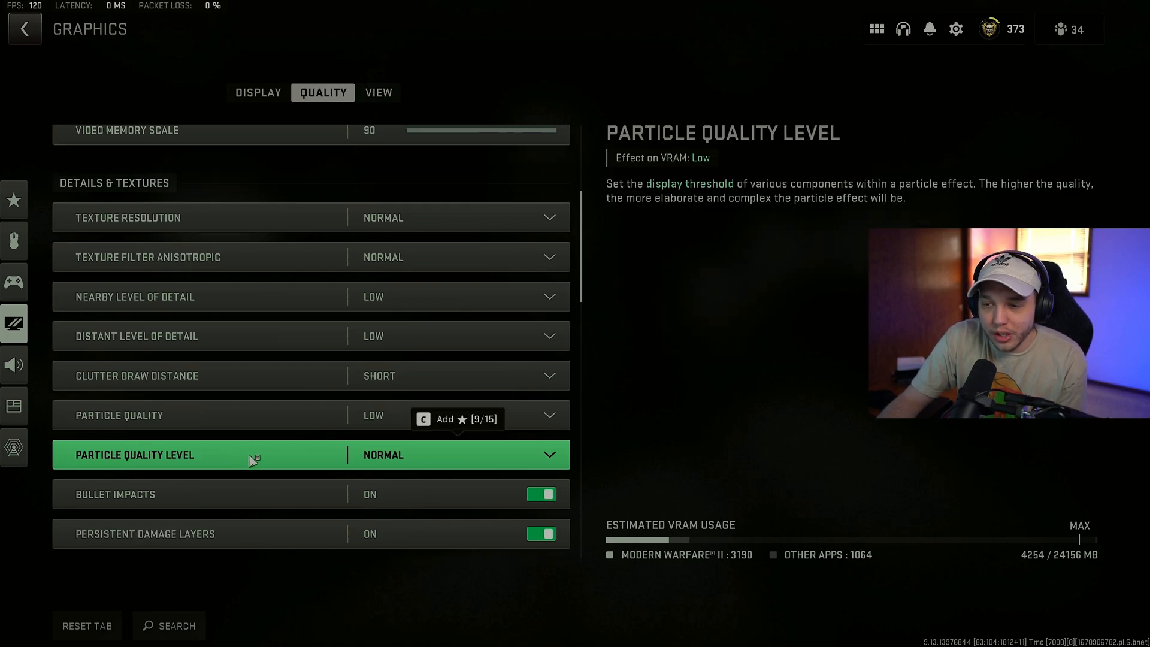
scroll(down, 3)
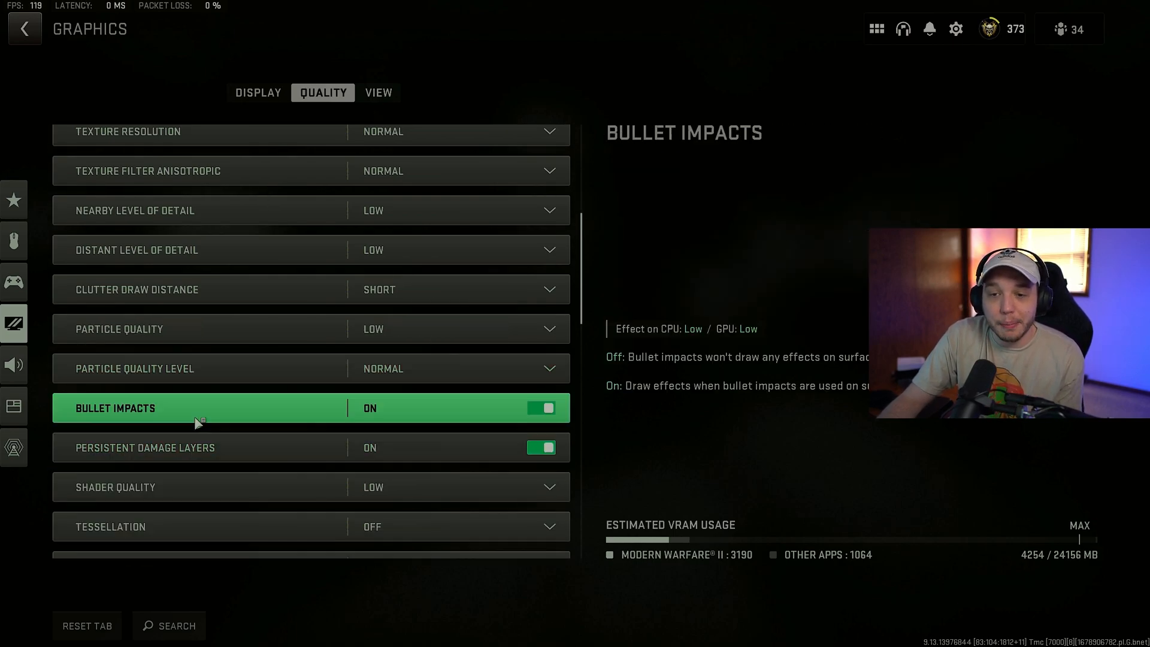
mouse_move(272, 447)
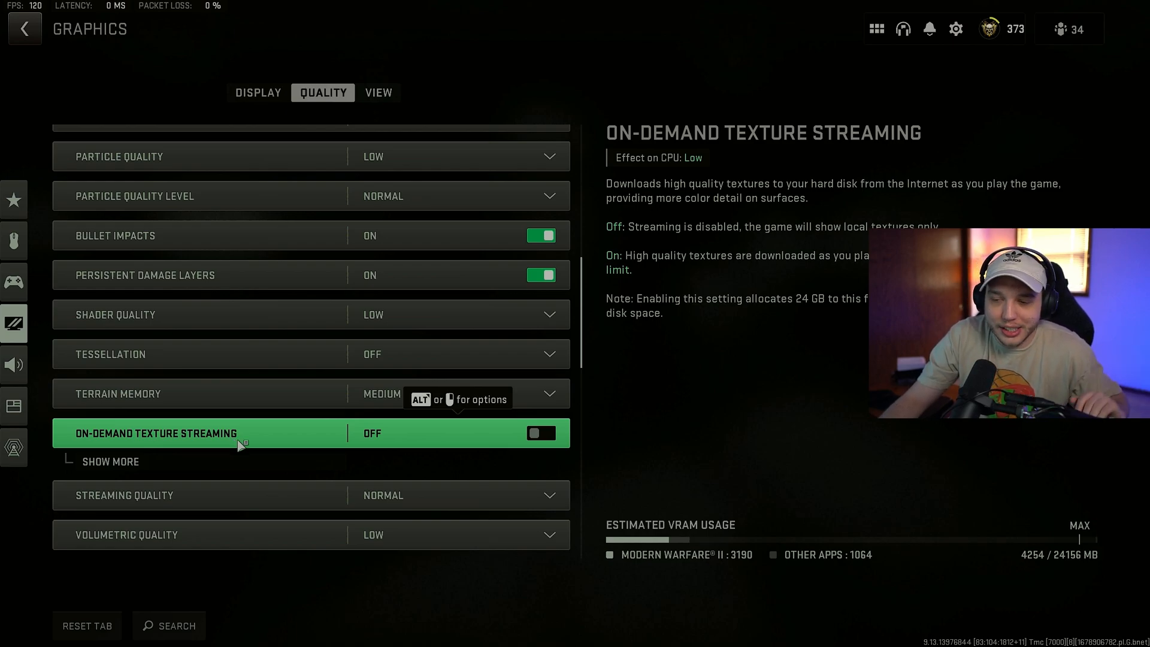
scroll(down, 3)
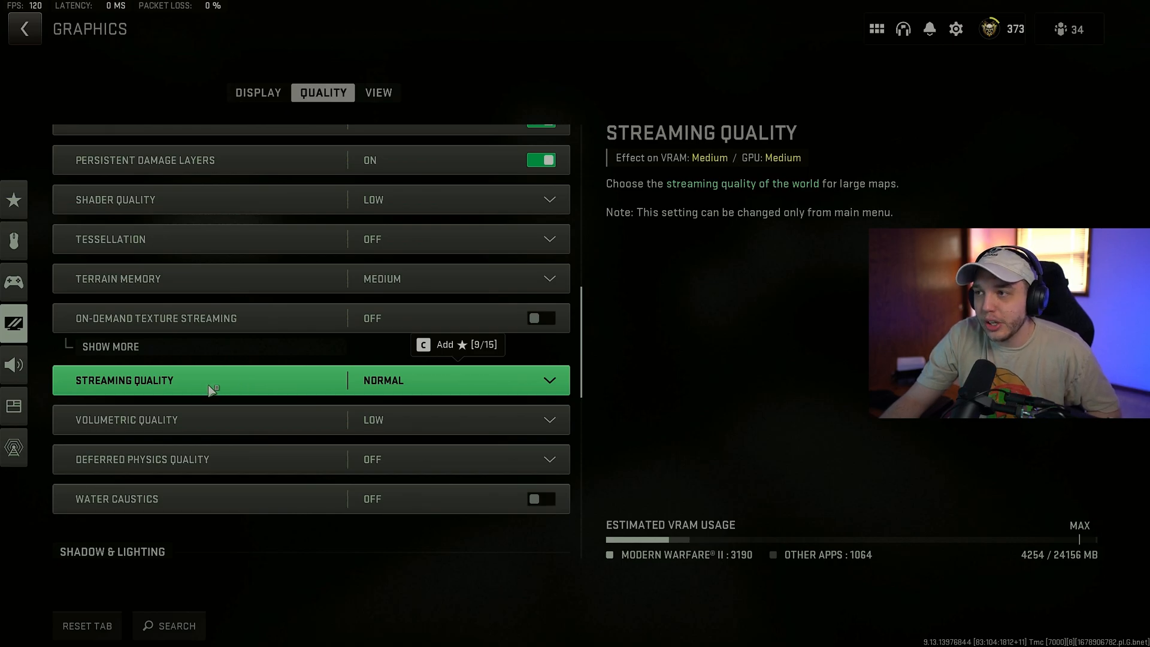
mouse_move(213, 419)
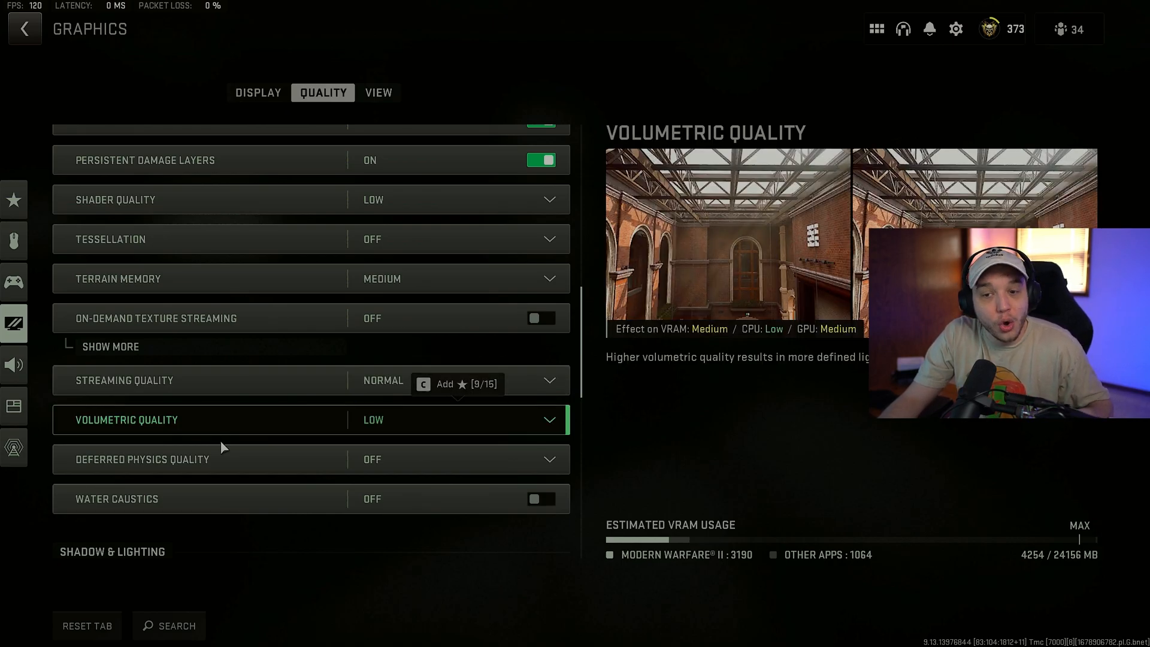
mouse_move(195, 498)
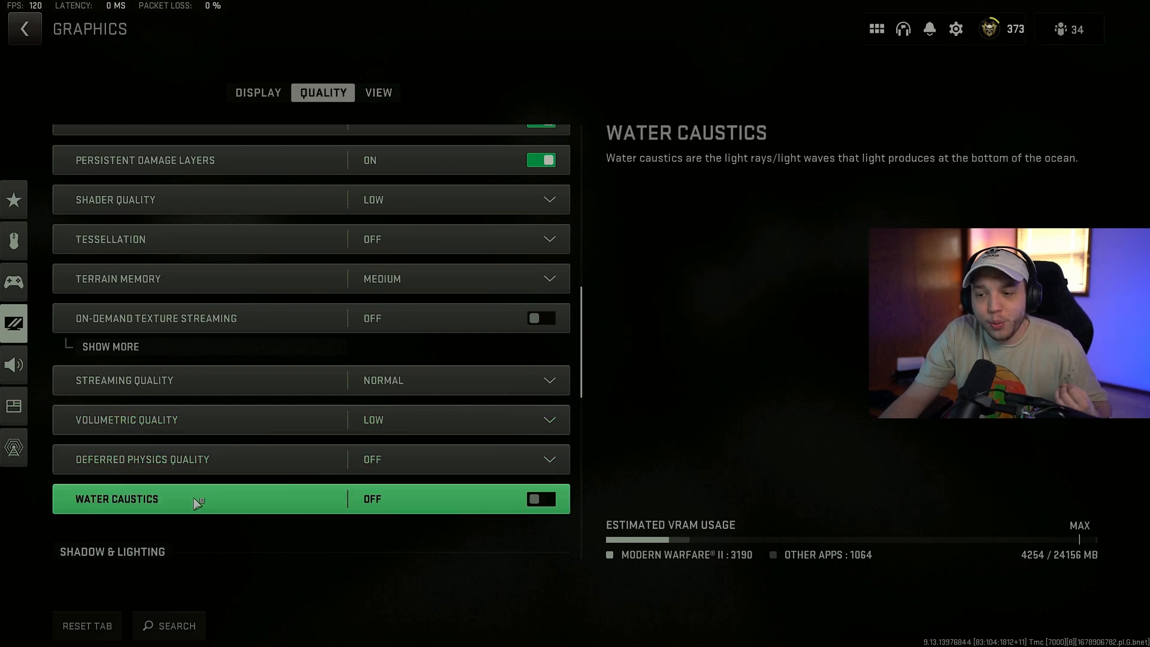
scroll(down, 3)
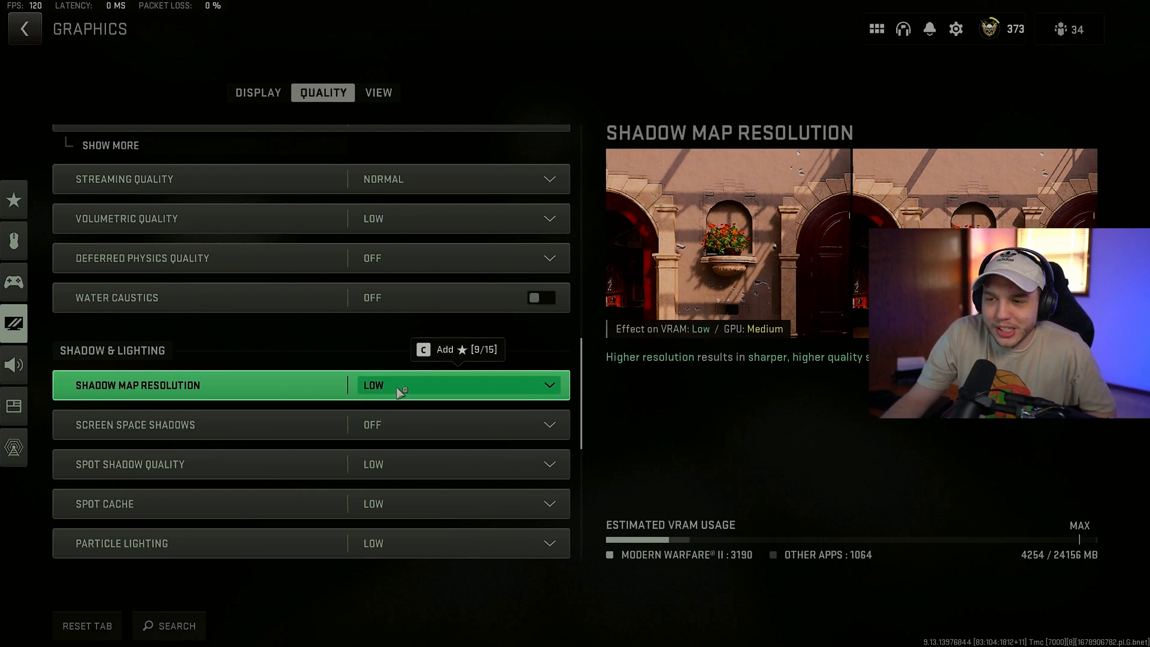
click(456, 385)
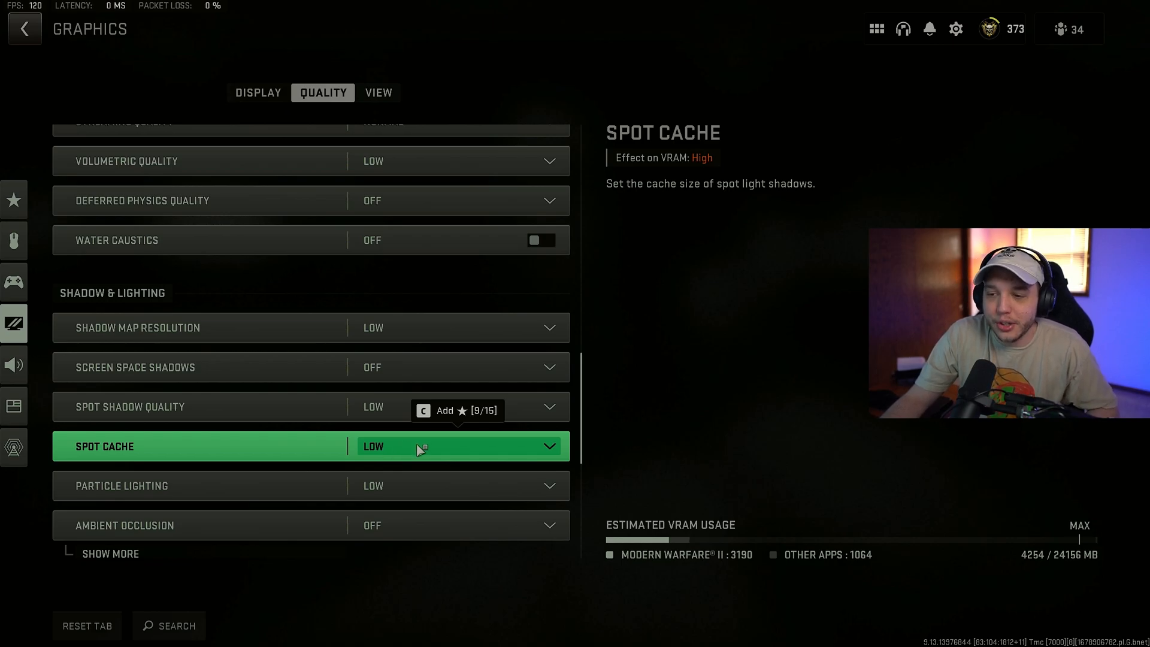
click(459, 445)
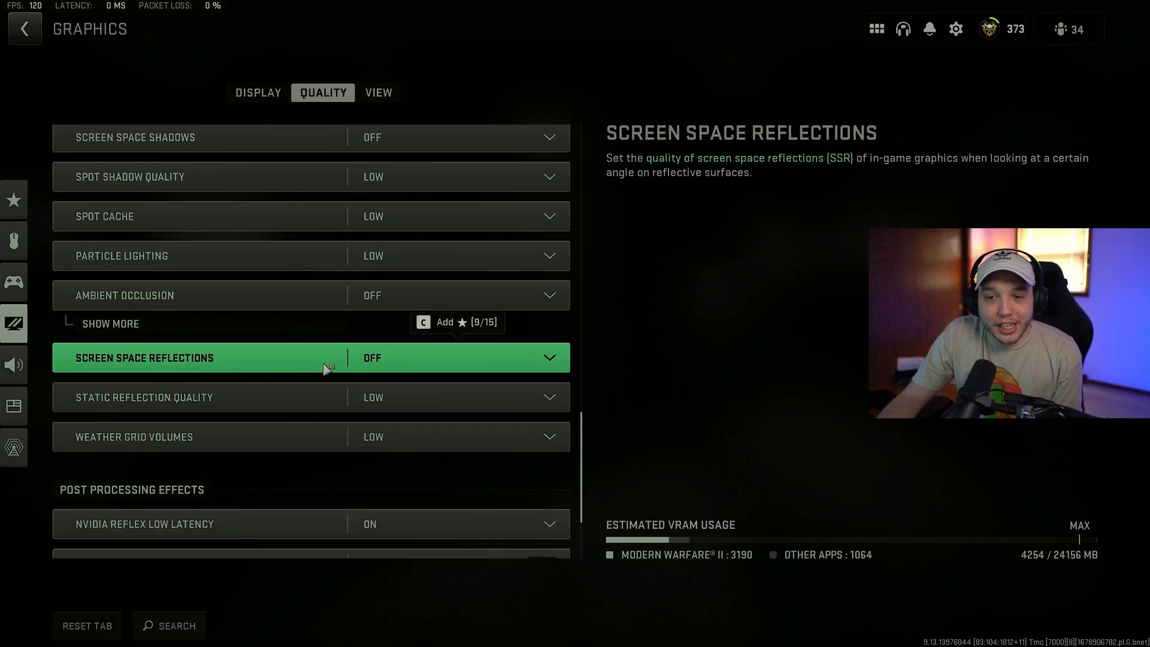
mouse_move(252, 397)
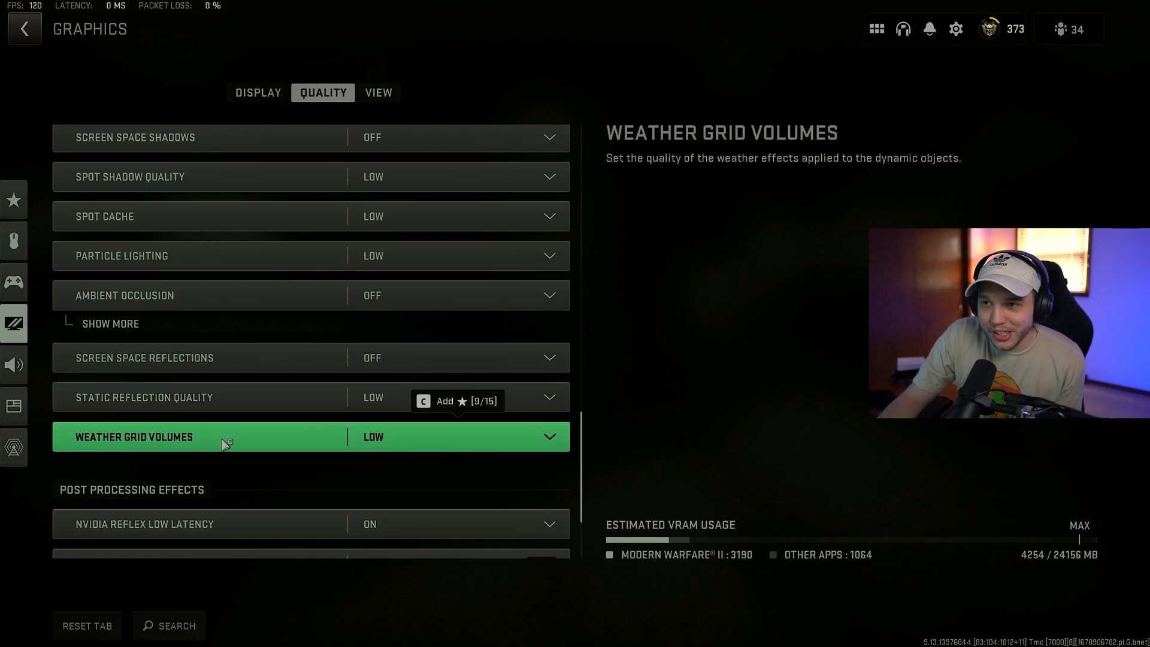
scroll(down, 3)
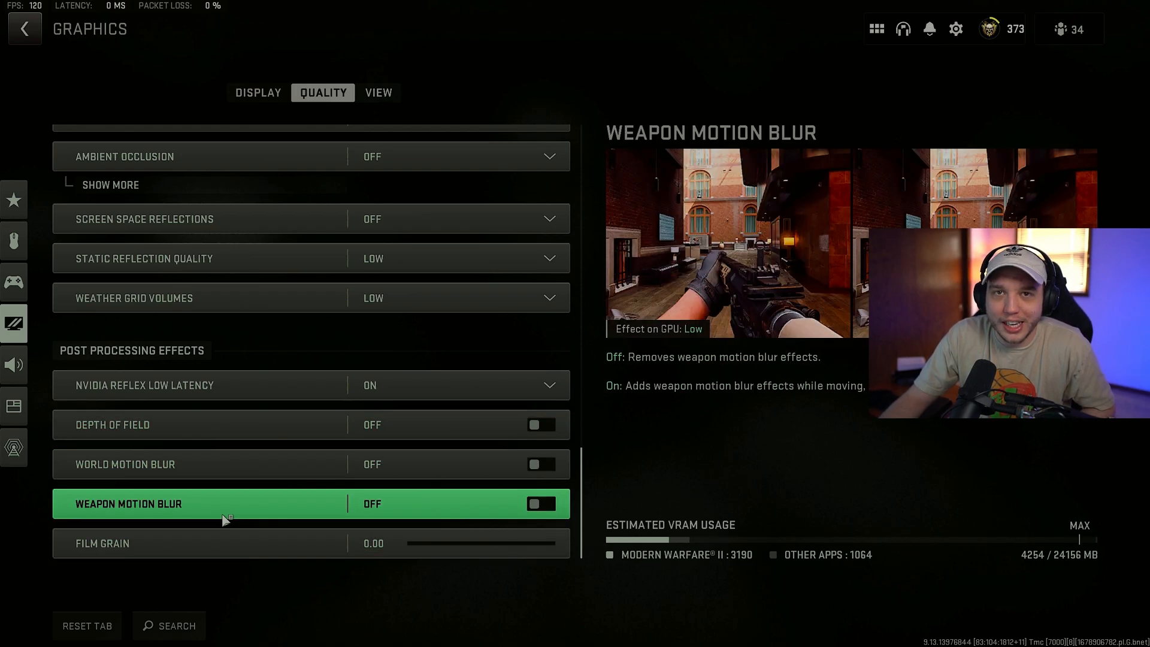
click(378, 92)
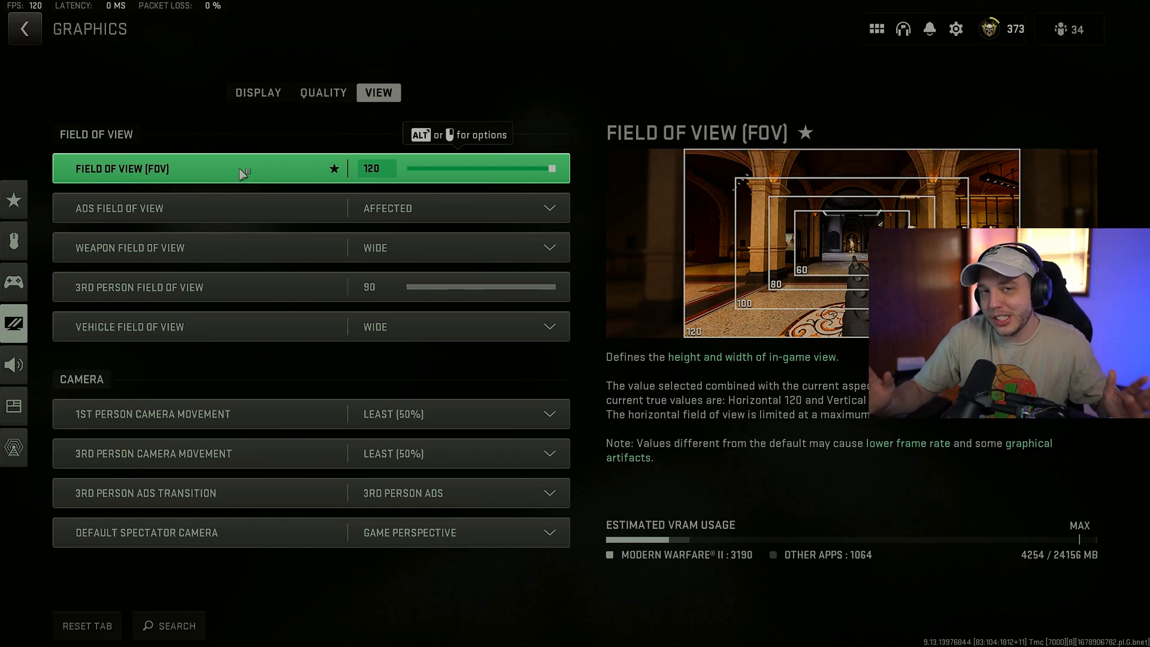
mouse_move(253, 213)
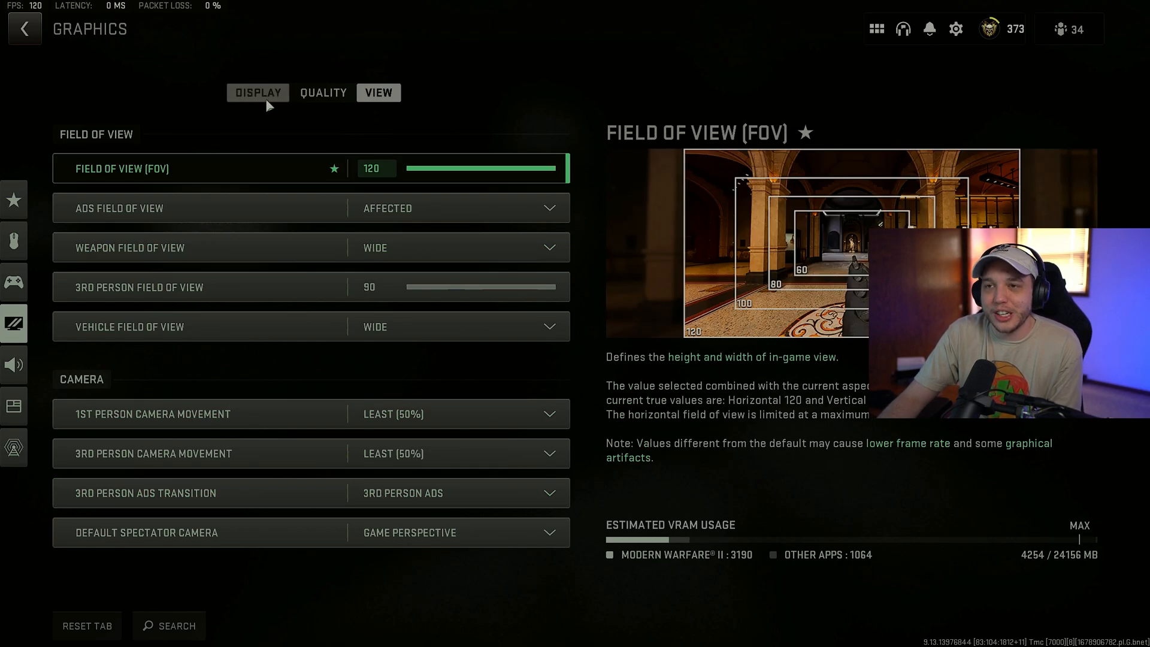
In Display settings keep dynamic resolution off, revealing its 60 frame rate target, with both V-Sync options off.
click(257, 92)
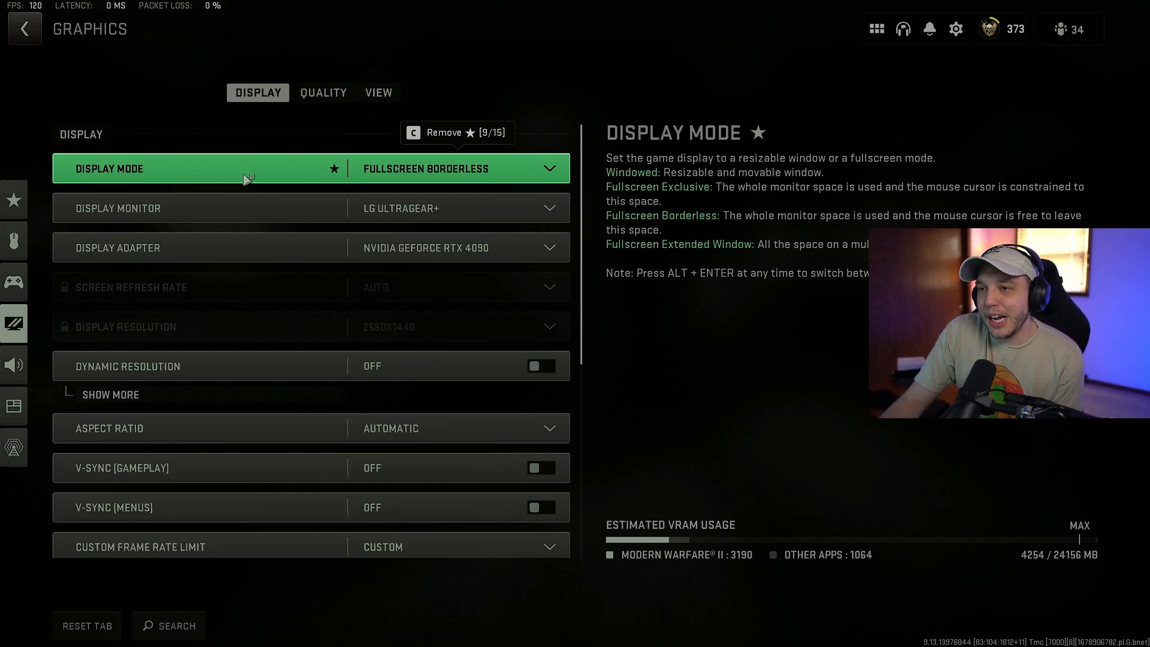
mouse_move(197, 287)
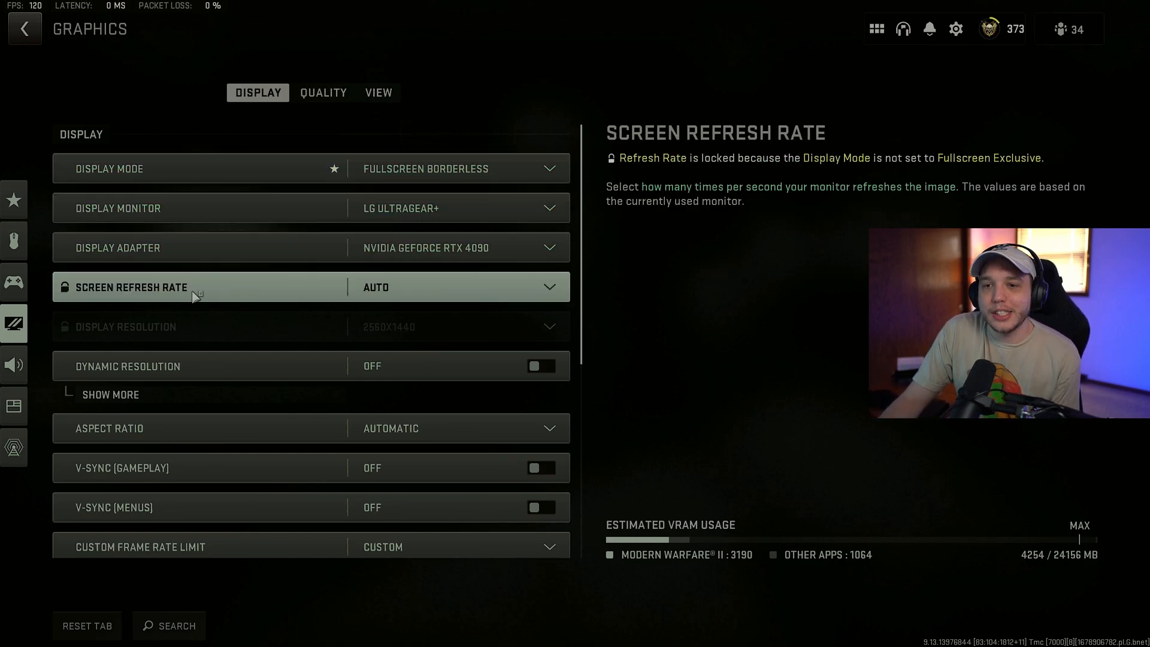
mouse_move(209, 326)
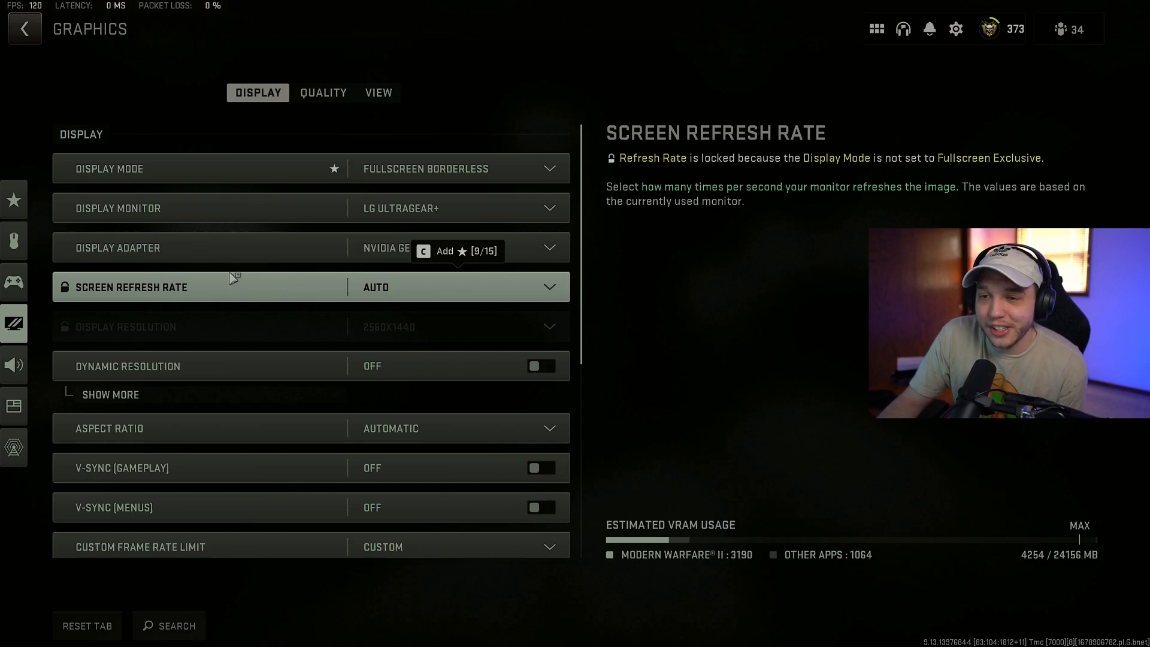
mouse_move(240, 294)
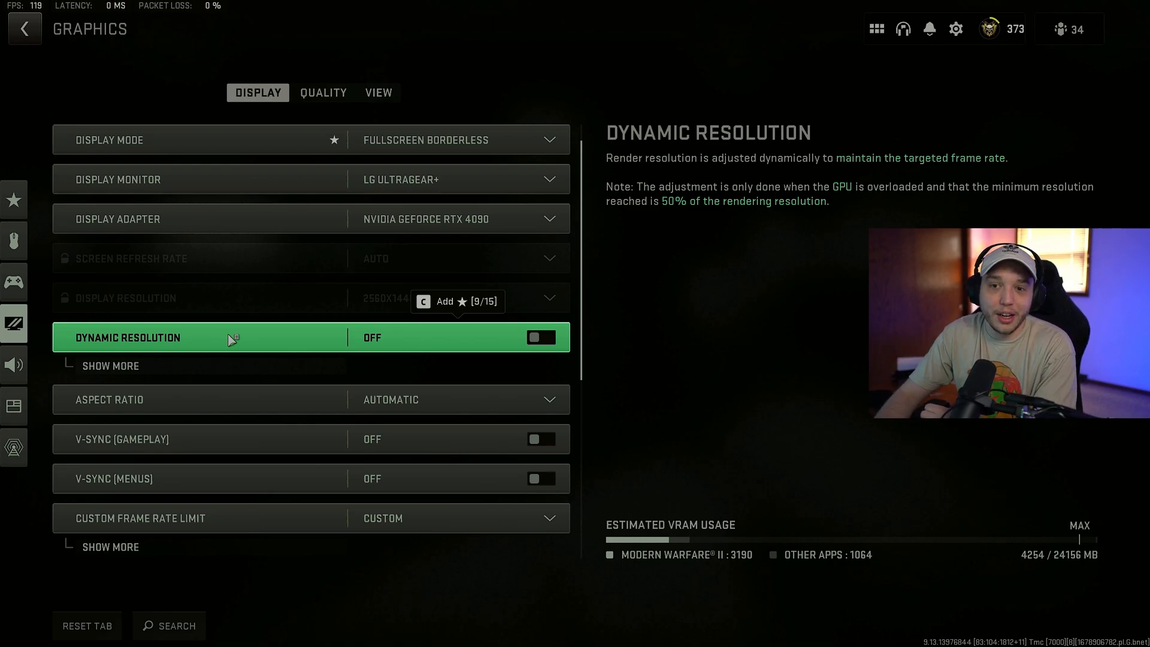
click(111, 365)
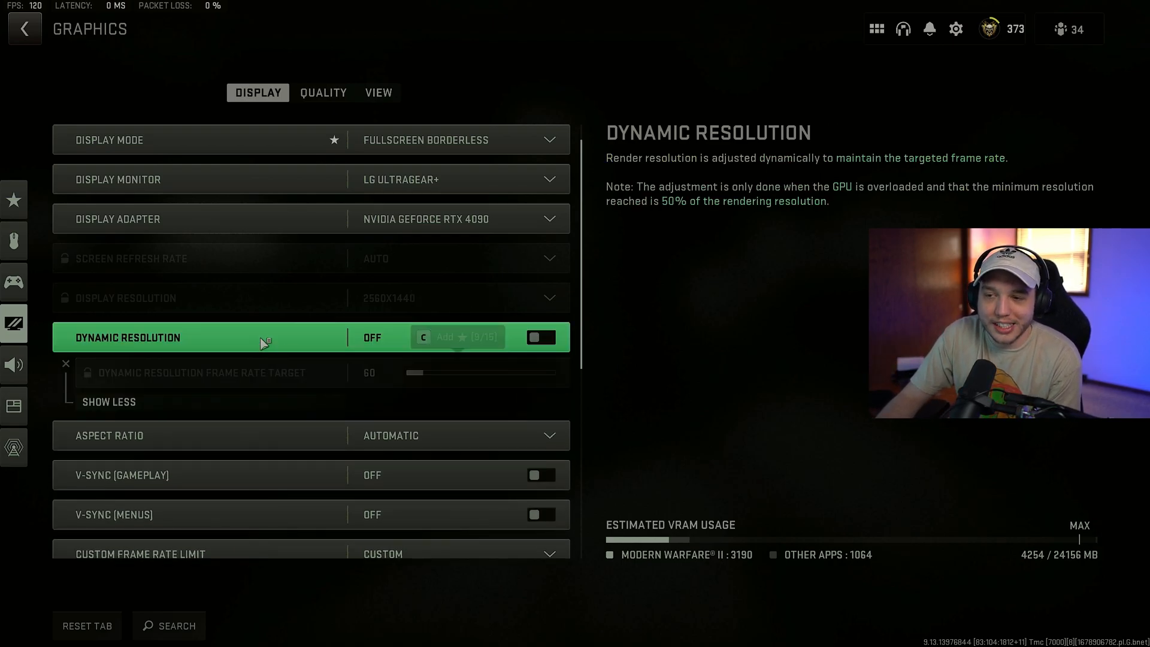
mouse_move(213, 371)
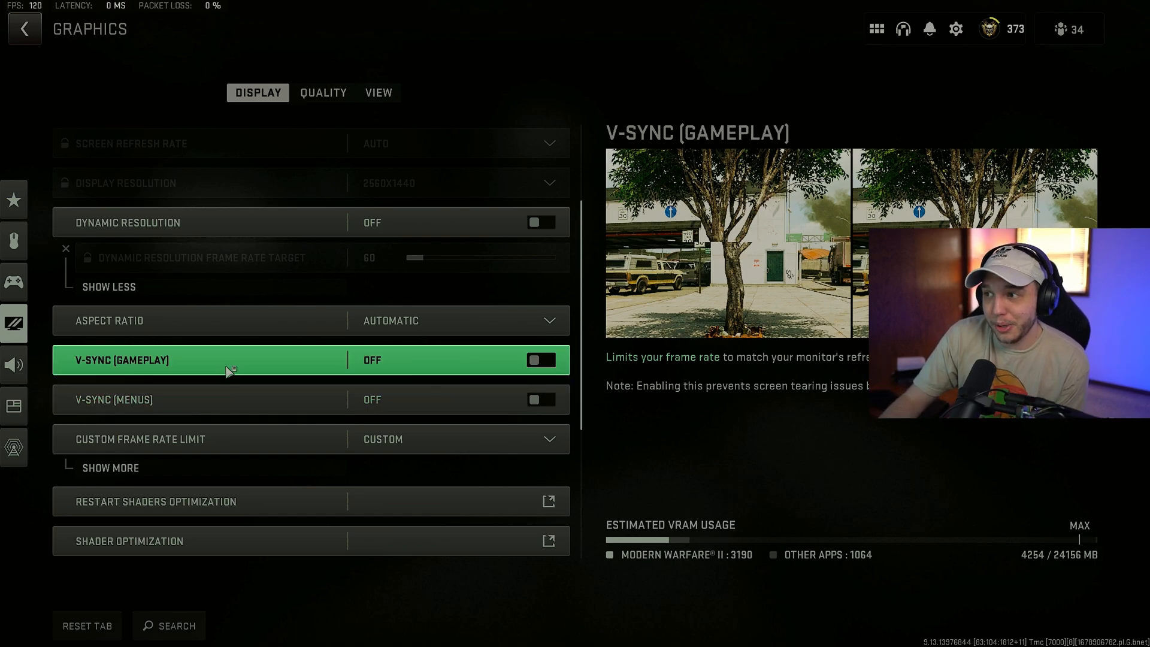
mouse_move(231, 363)
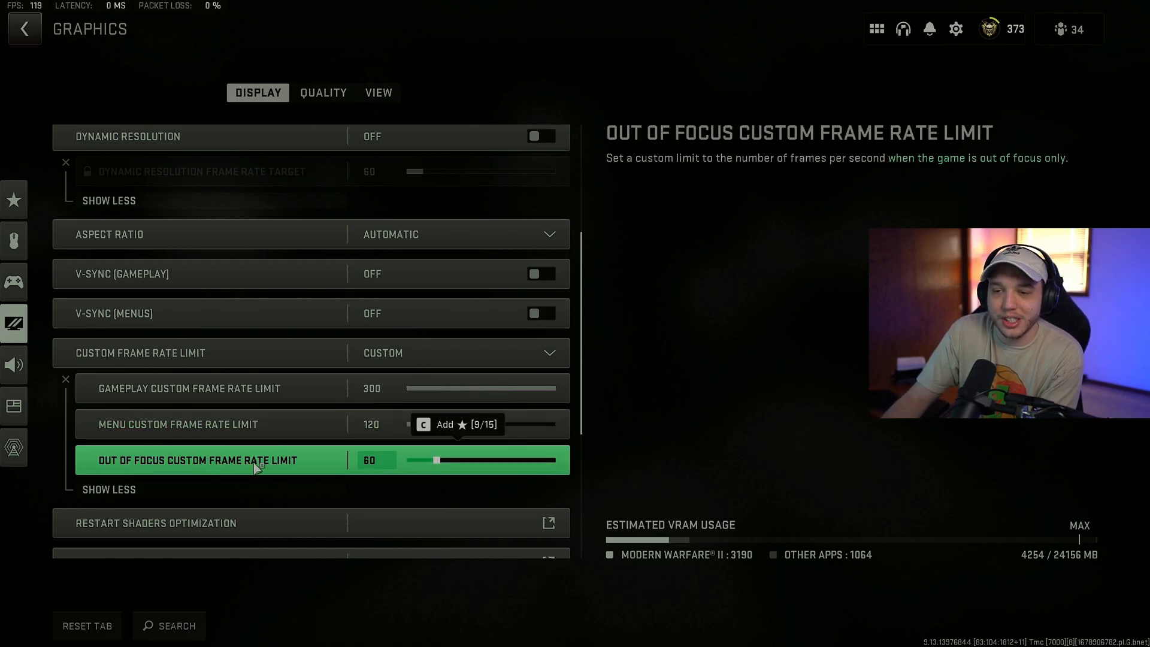
mouse_move(285, 468)
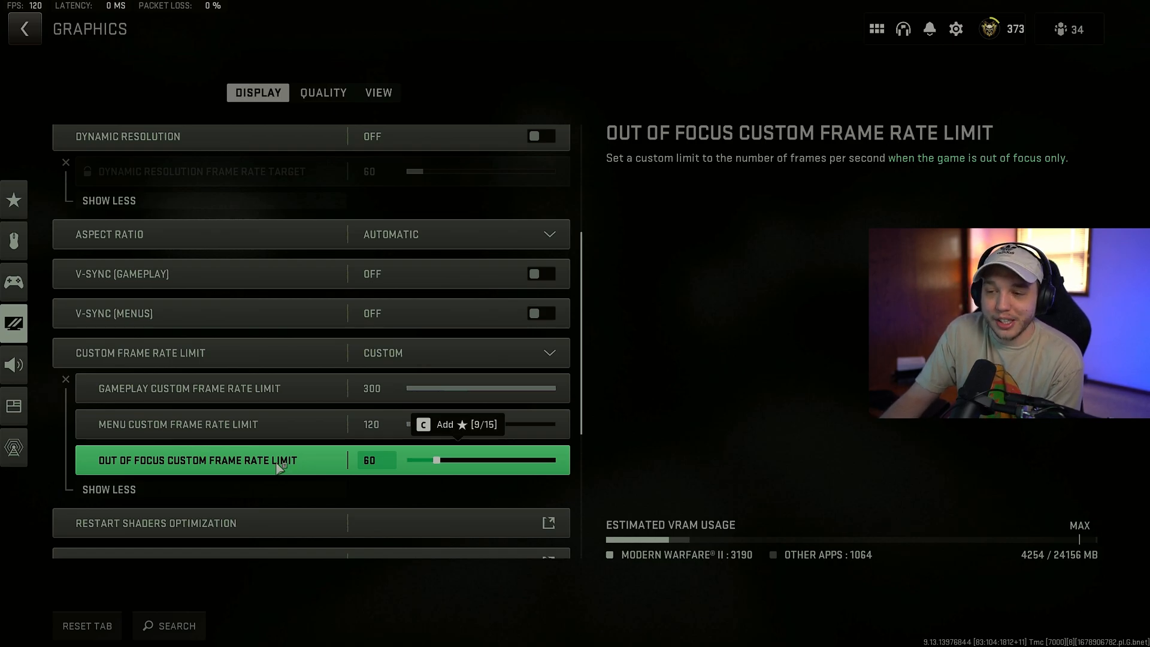
Keep the custom frame rate limits at 300 gameplay, 120 menus and 60 out of focus.
scroll(down, 3)
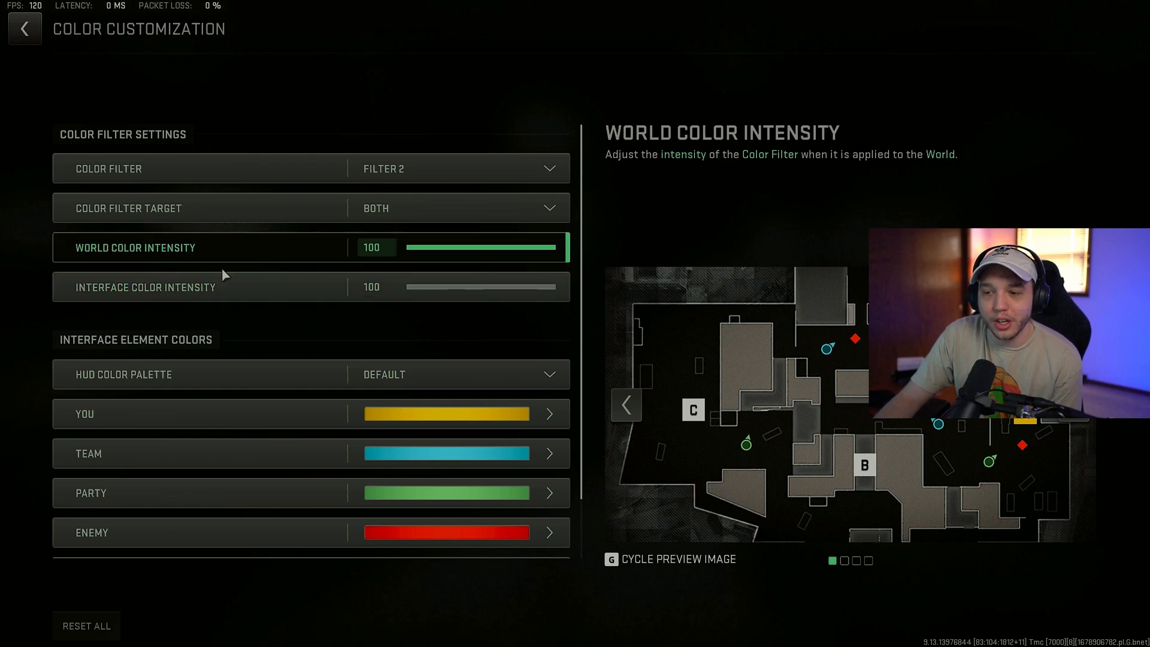
Leave Filter 2 applied to both world and interface and return to Interface settings with HUD bounds at 0.
click(24, 28)
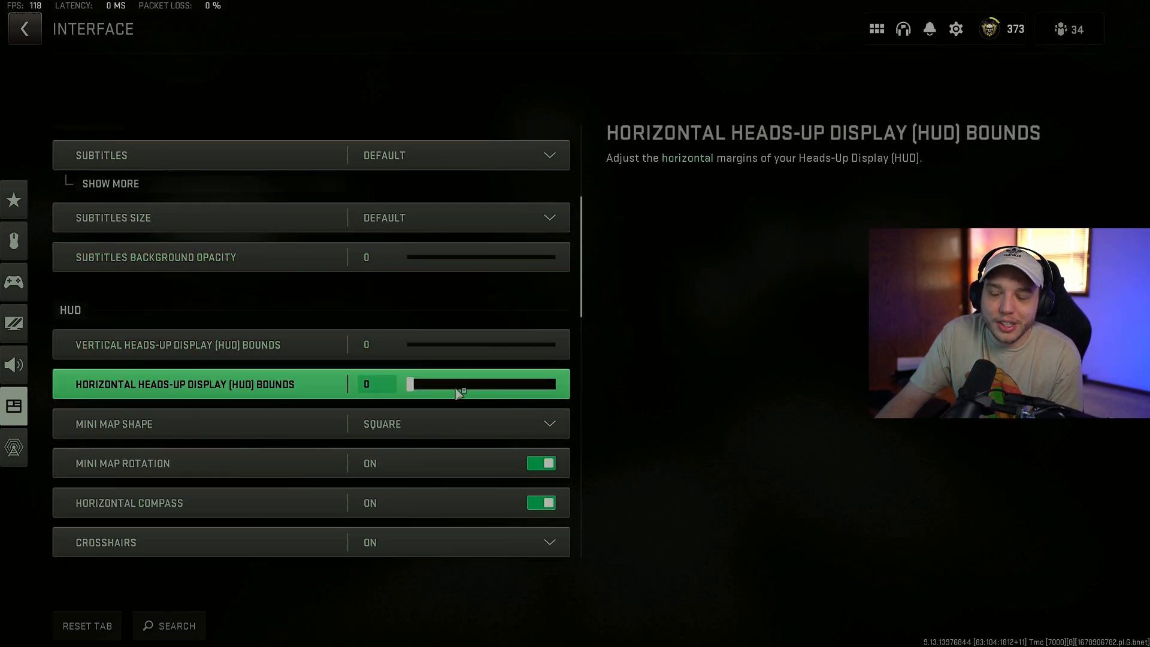
mouse_move(250, 345)
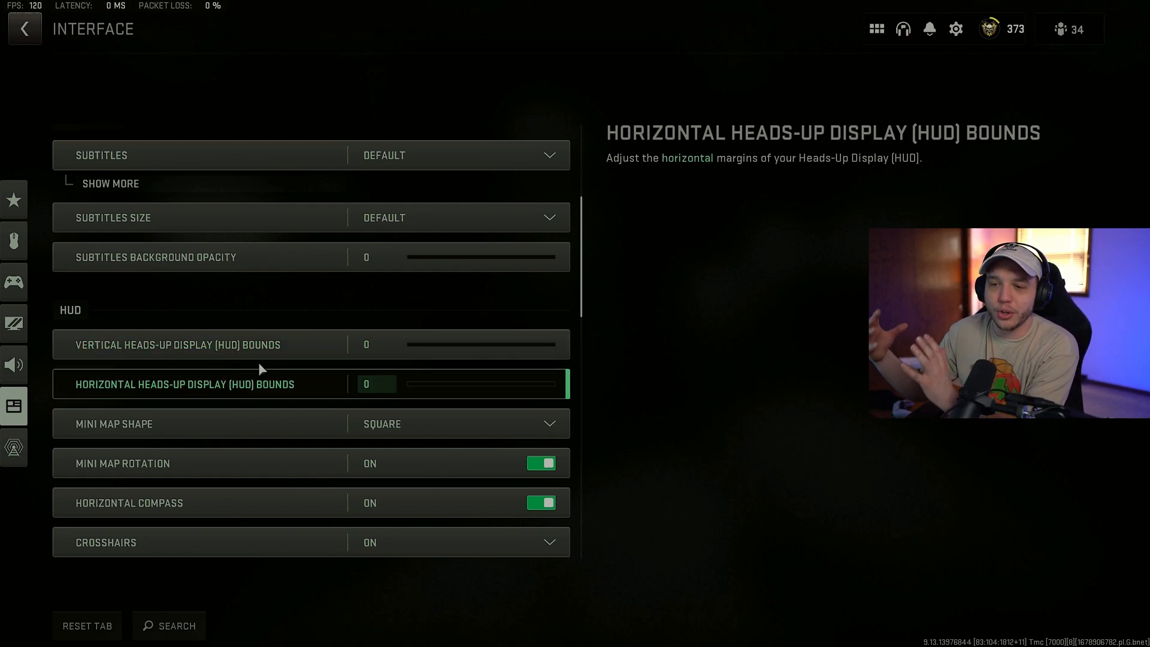
mouse_move(286, 345)
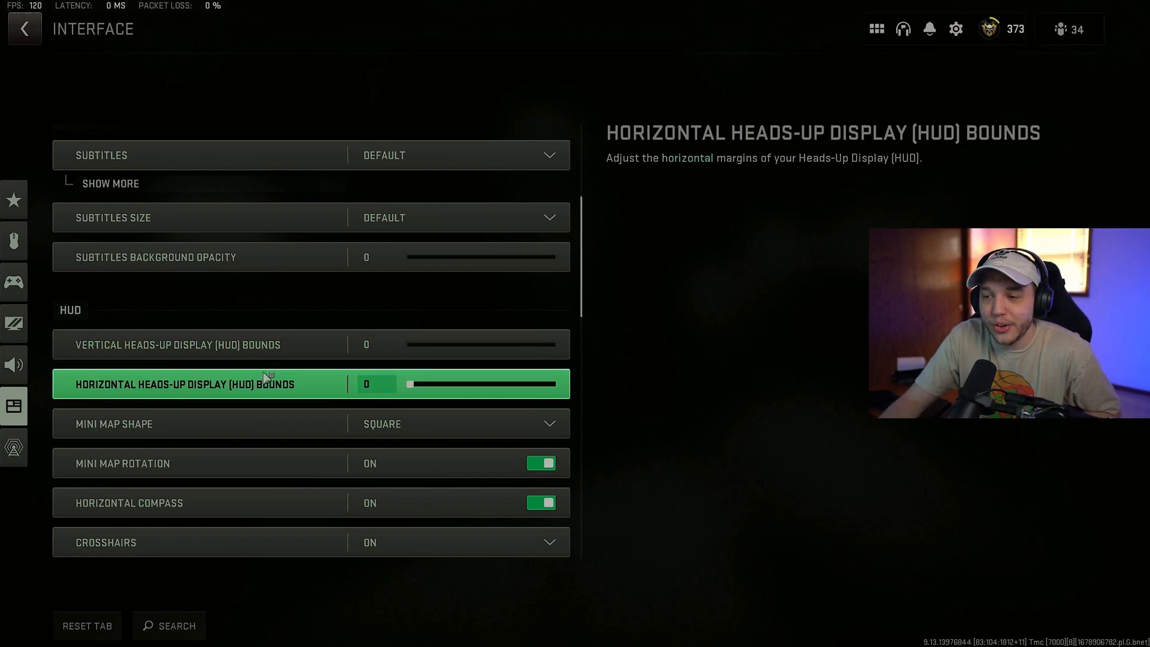
Keep the square rotating mini map, full player names and center dot on at larger scale.
scroll(down, 3)
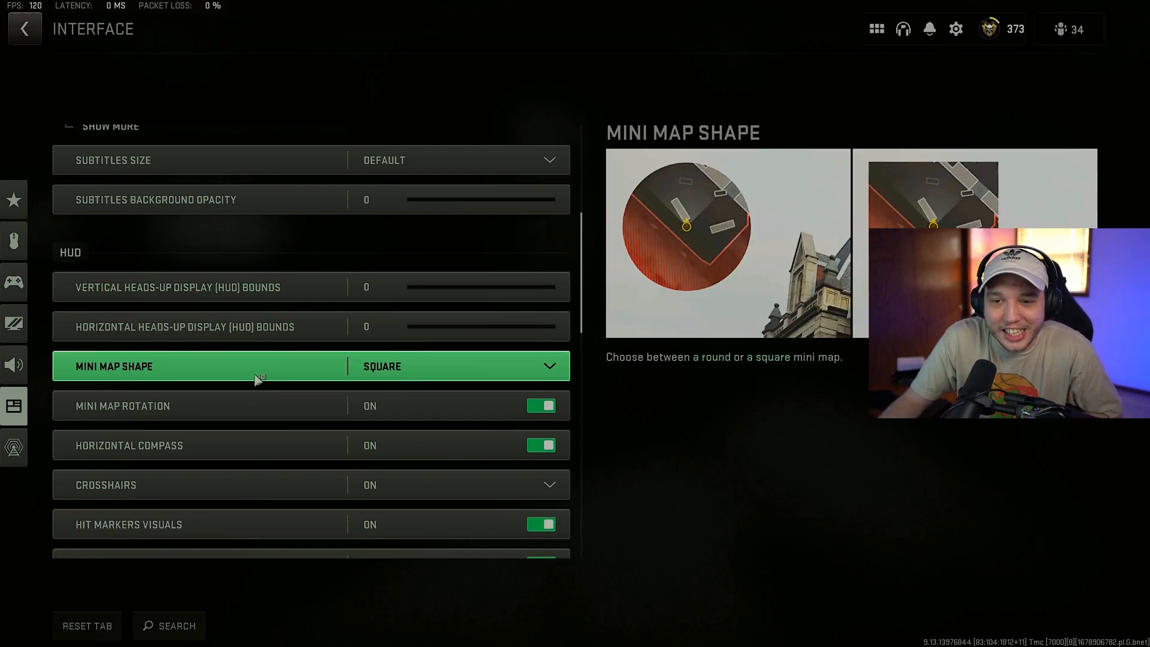
scroll(down, 3)
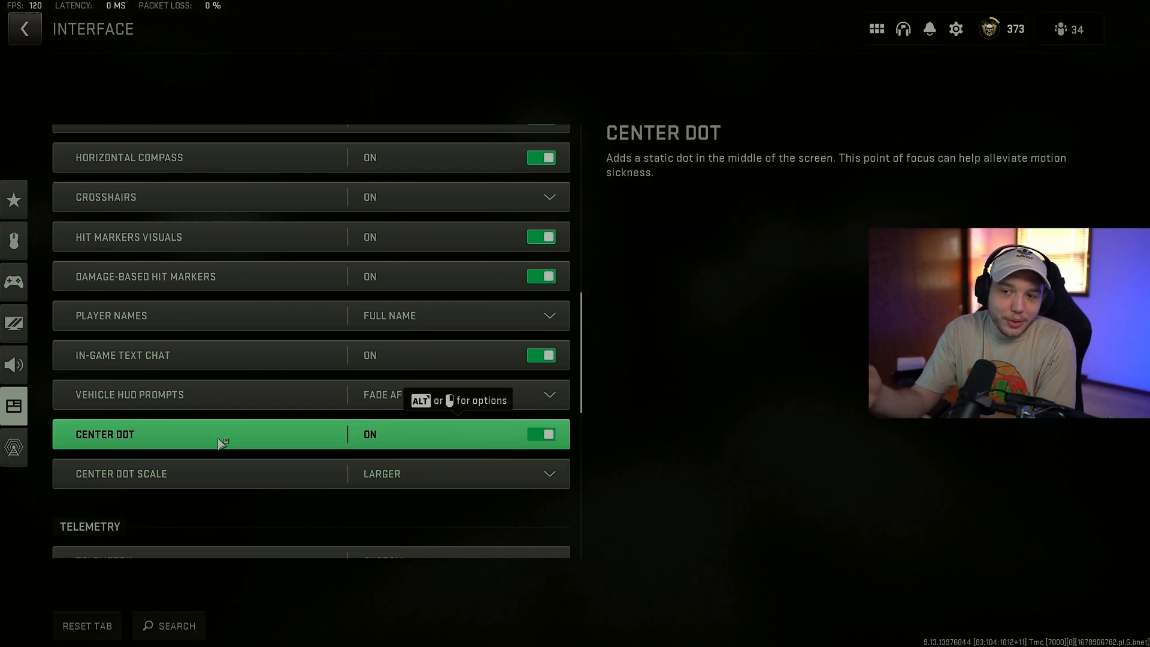
mouse_move(490, 488)
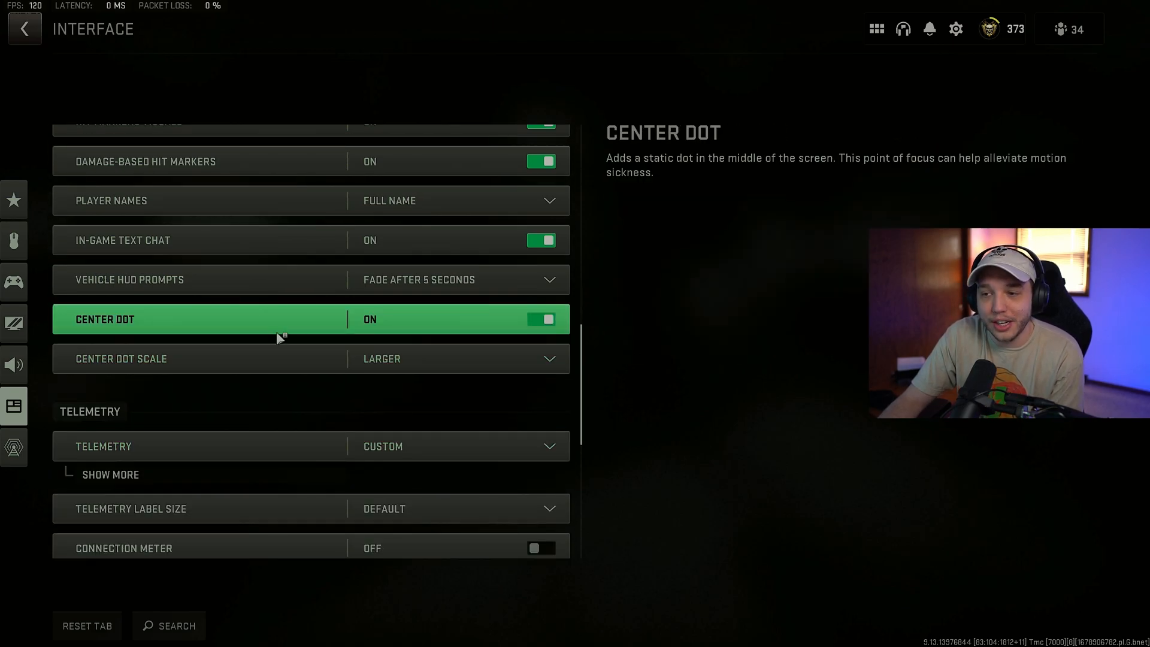
Expand the custom telemetry widgets, keeping only FPS counter, server latency and packet loss enabled.
scroll(down, 3)
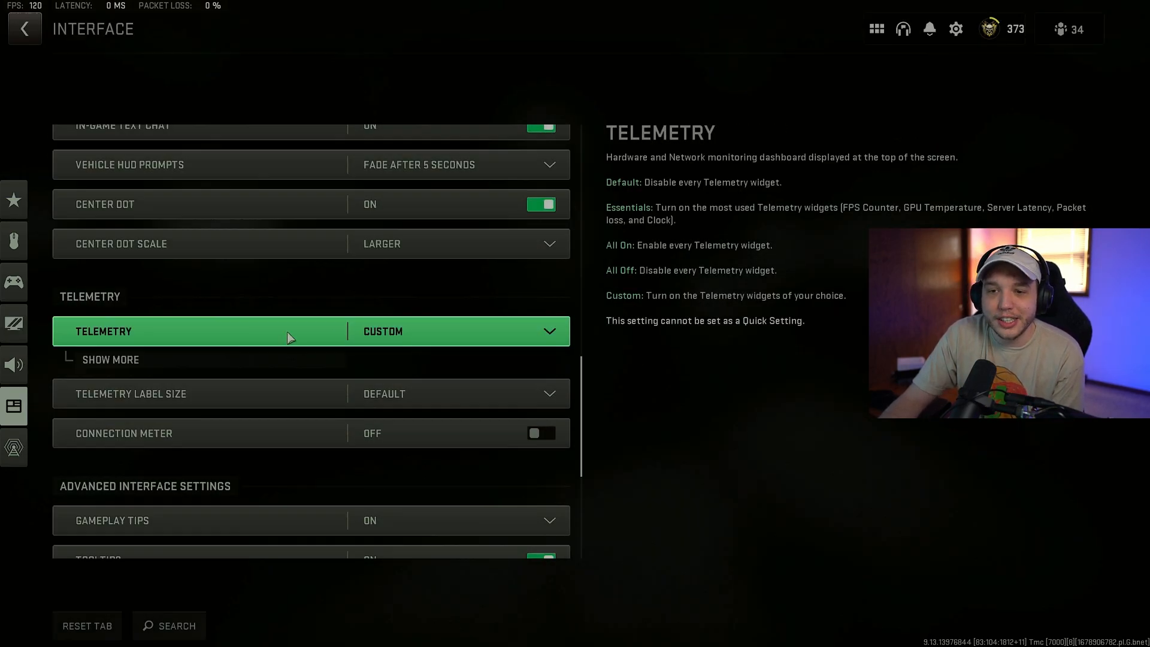
click(111, 359)
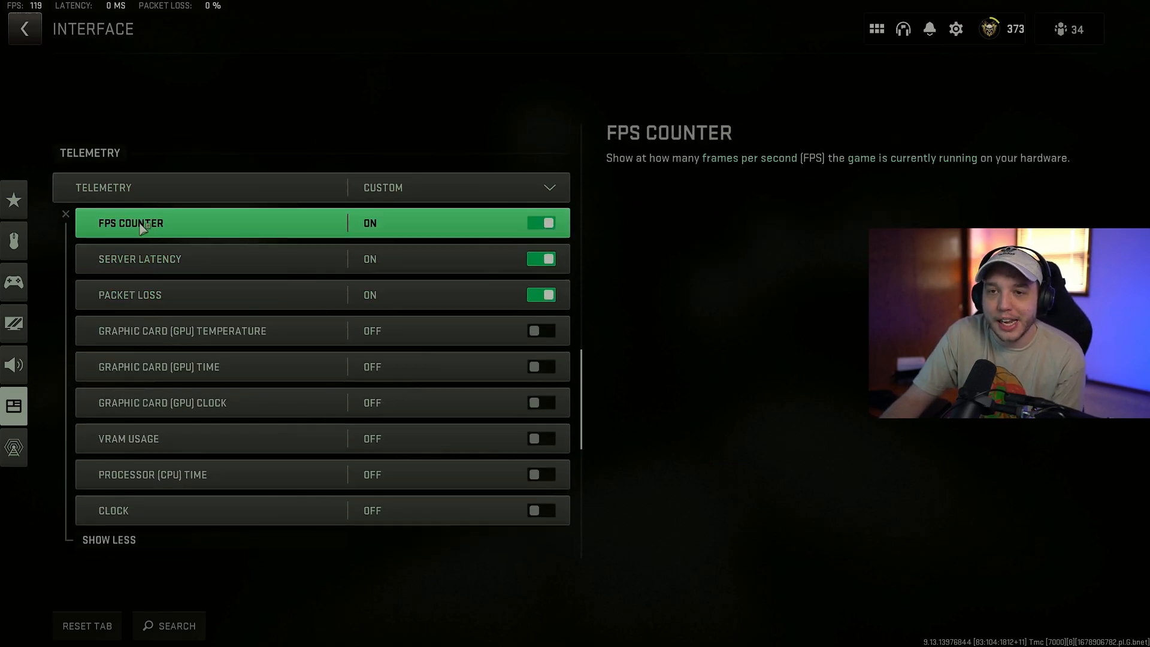
mouse_move(431, 187)
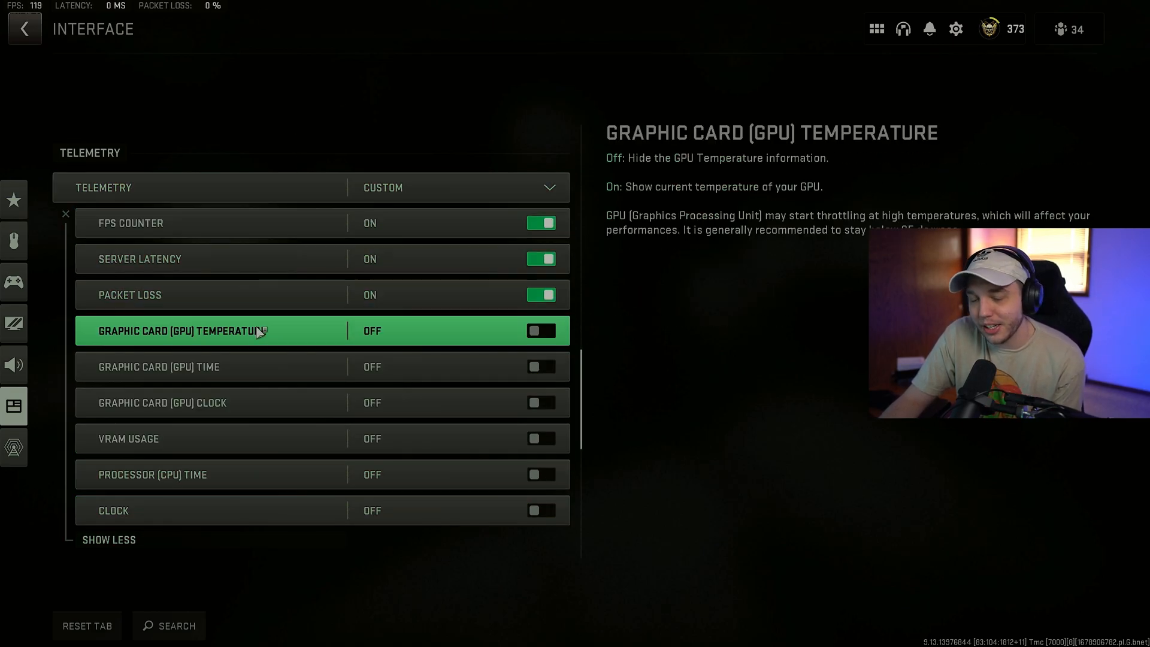
scroll(down, 3)
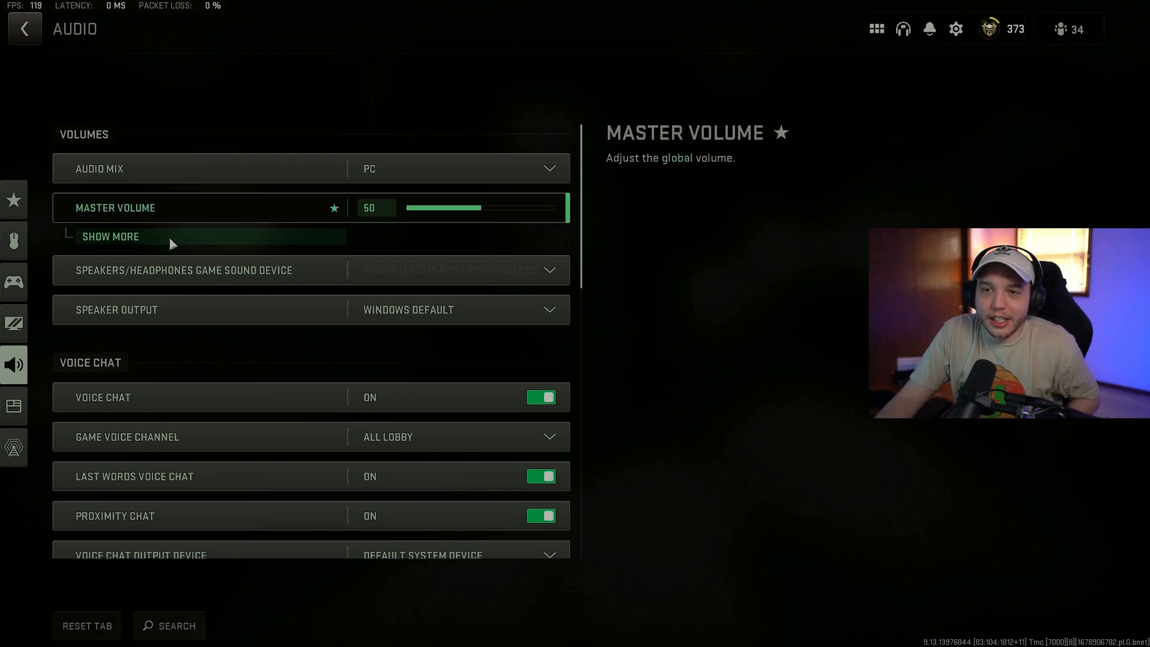
Reveal music 0, dialogue 50, effects 100 and voice chat 20 under master volume 50, then list speaker output choices.
click(110, 236)
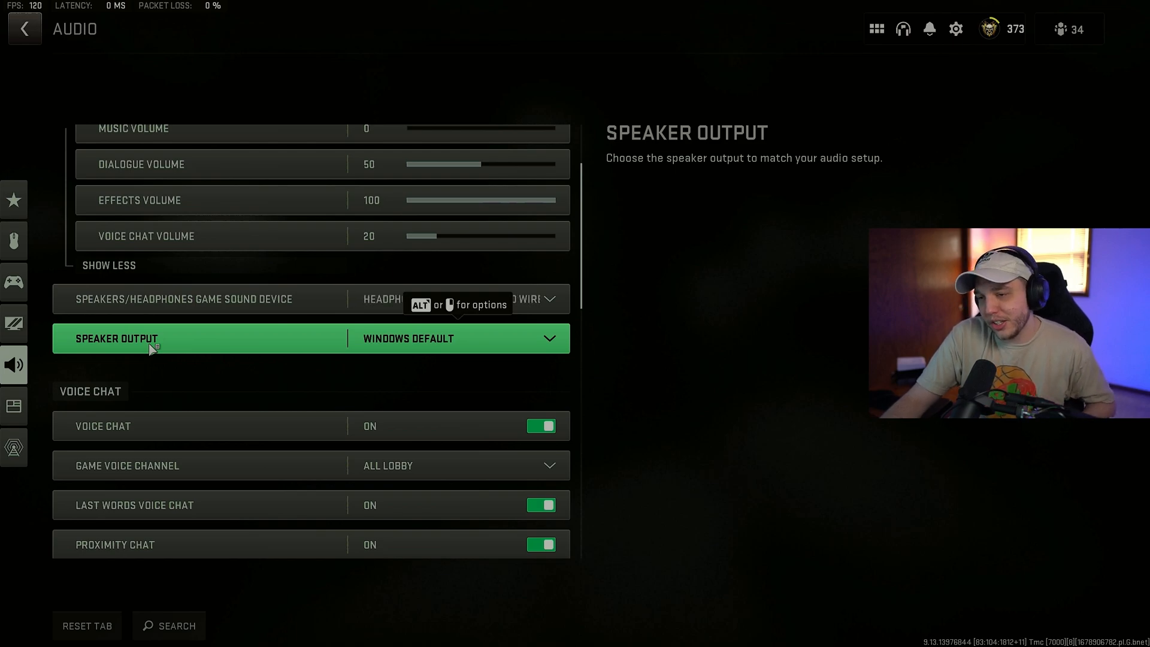
click(312, 338)
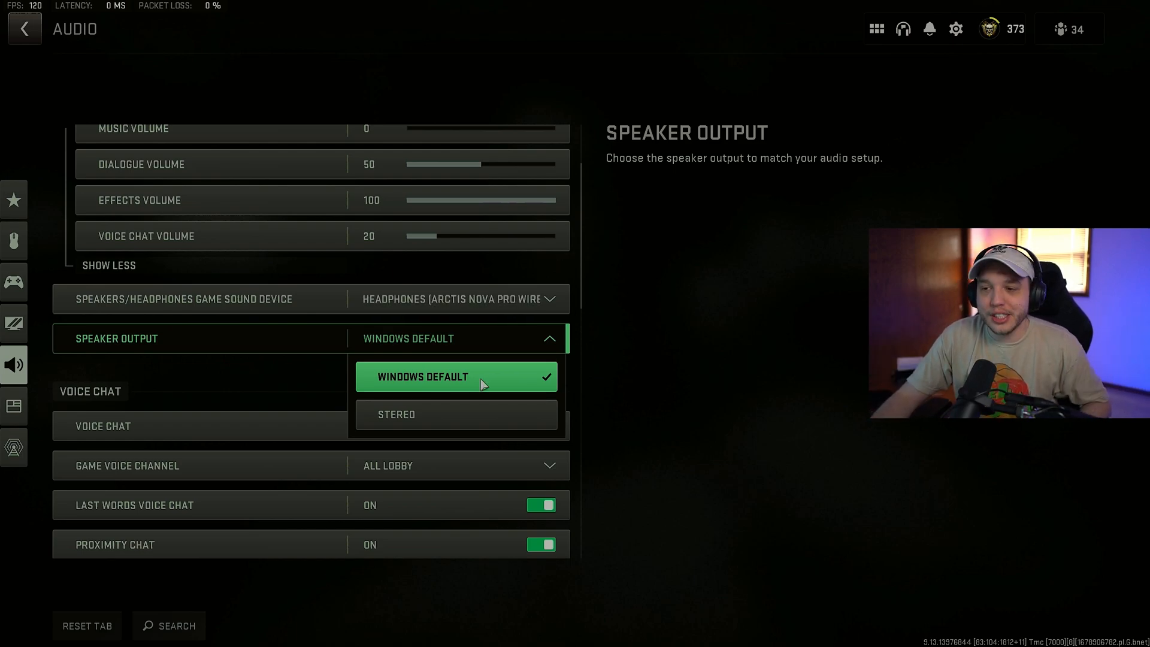
mouse_move(477, 385)
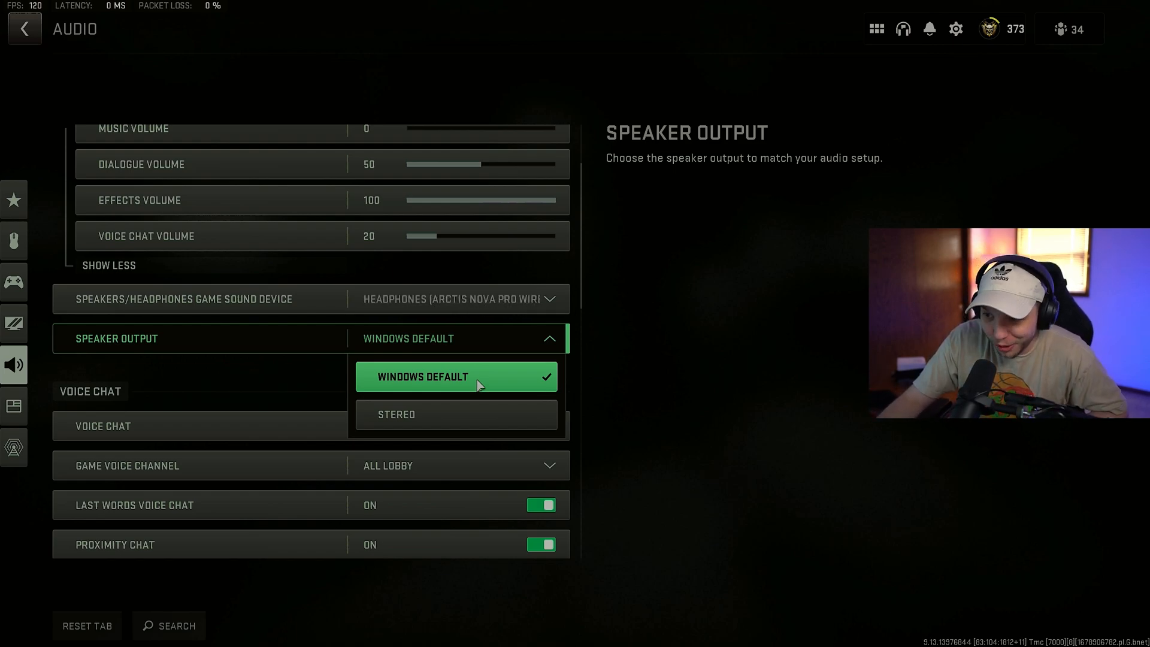
click(456, 376)
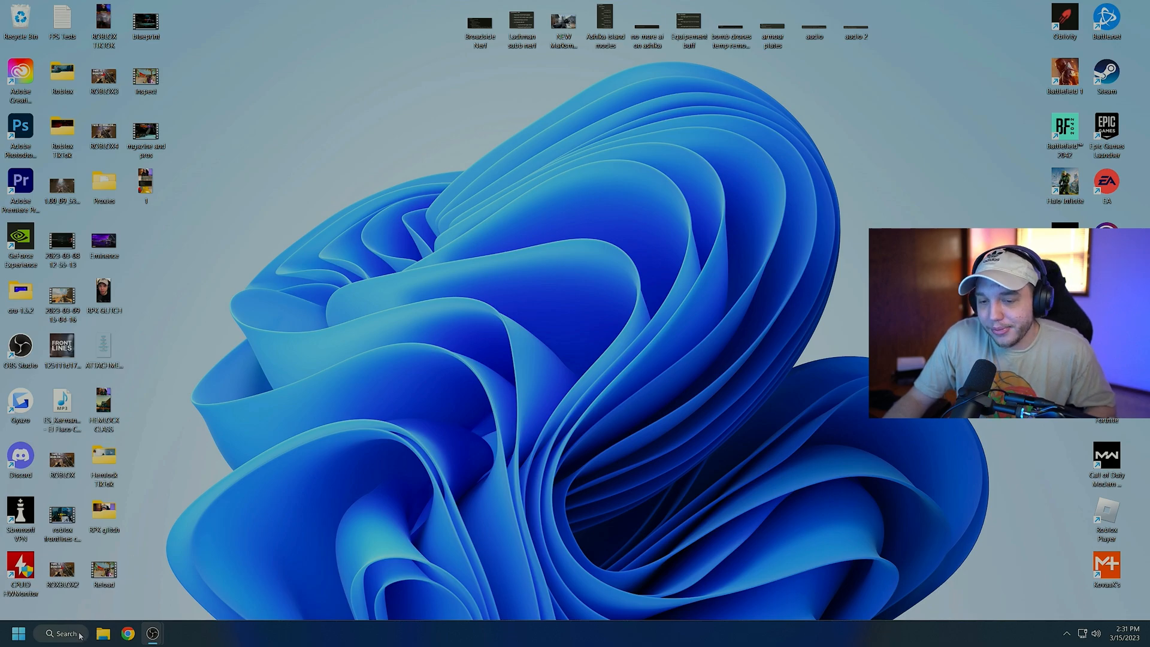
Search Windows for 'graphics settings' and bring up the Graphics settings page.
click(60, 633)
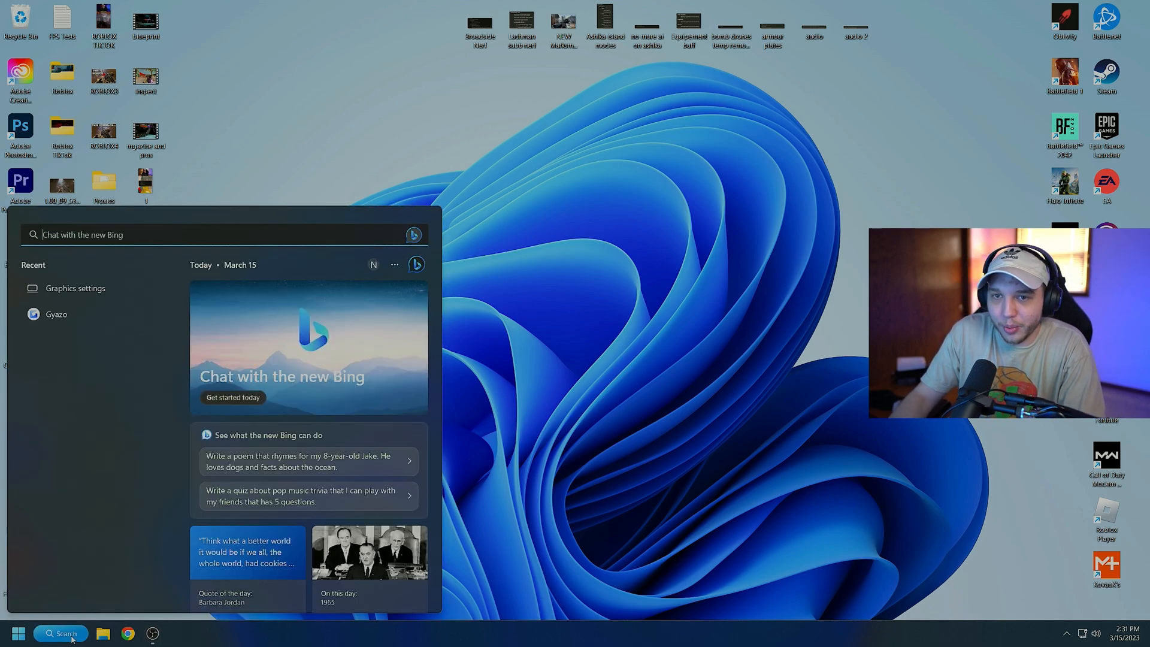
text(graphics settings)
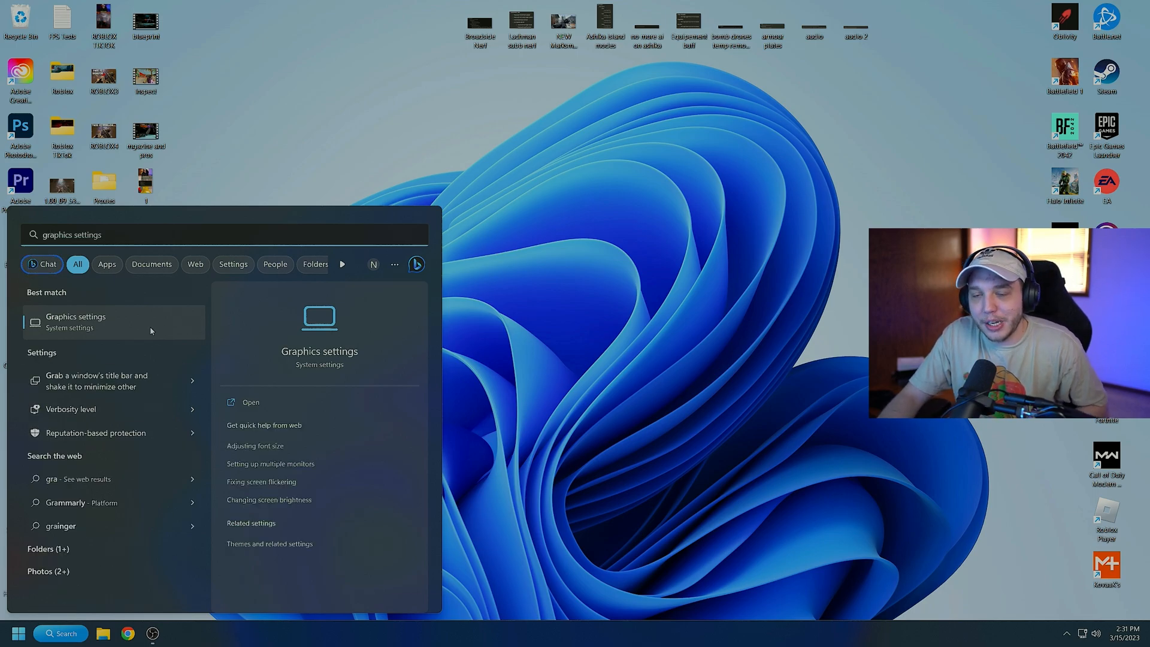
click(251, 403)
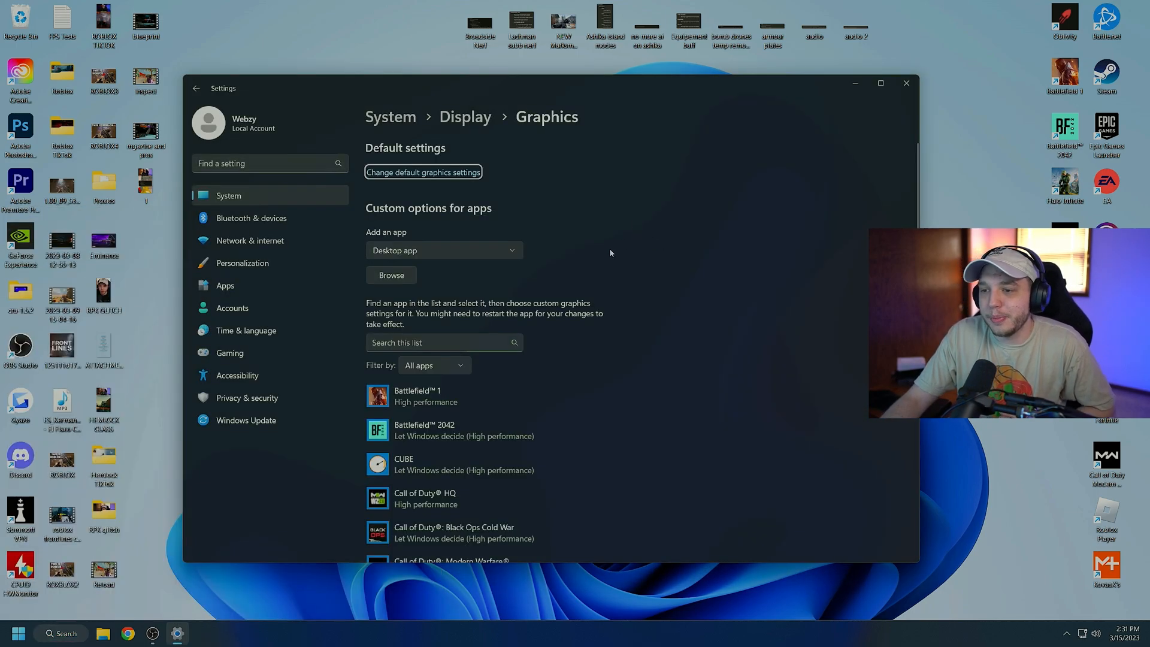
Set Call of Duty HQ to High performance graphics, save it, and bring up the default graphics settings.
scroll(down, 3)
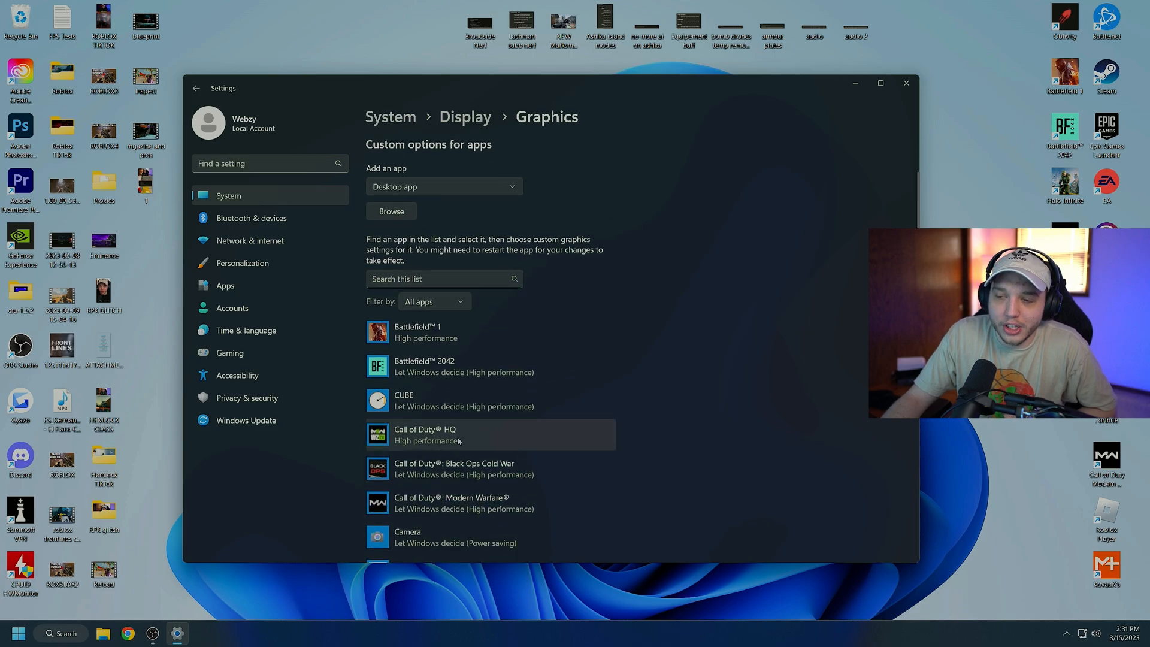
click(489, 433)
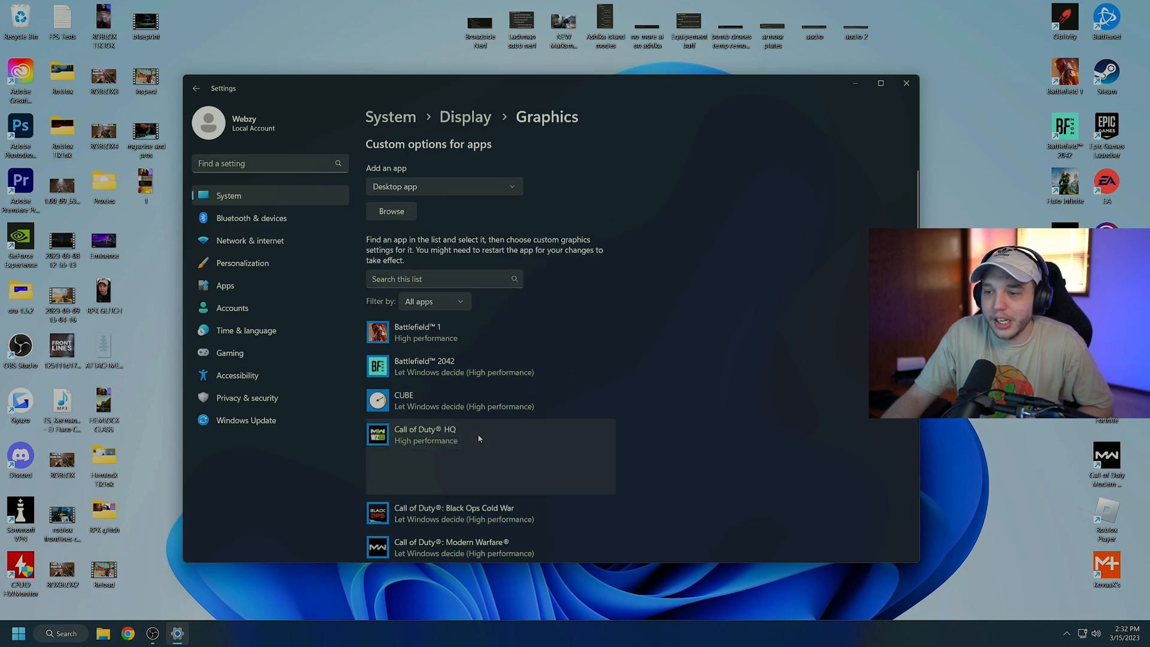
click(424, 432)
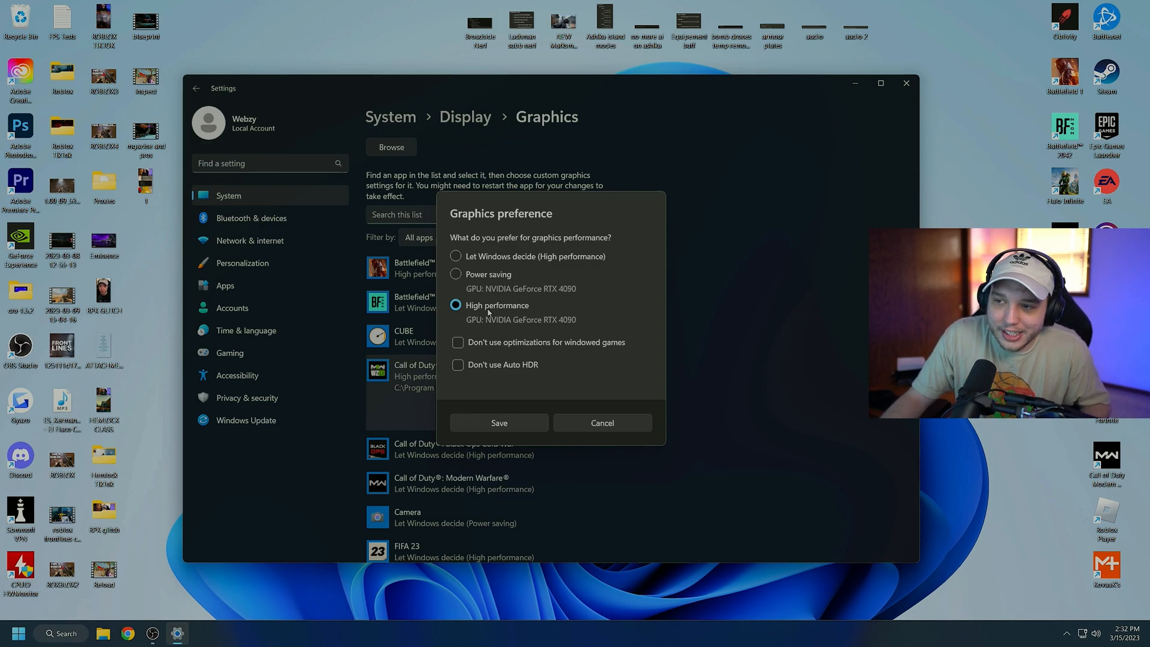
click(499, 423)
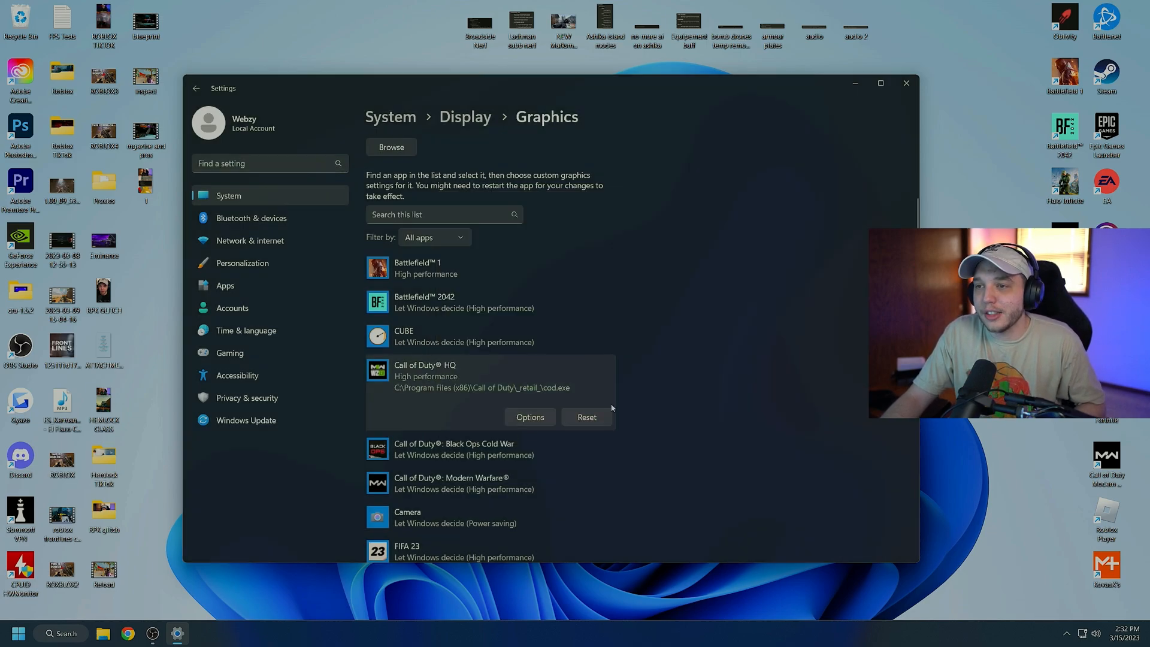
mouse_move(682, 379)
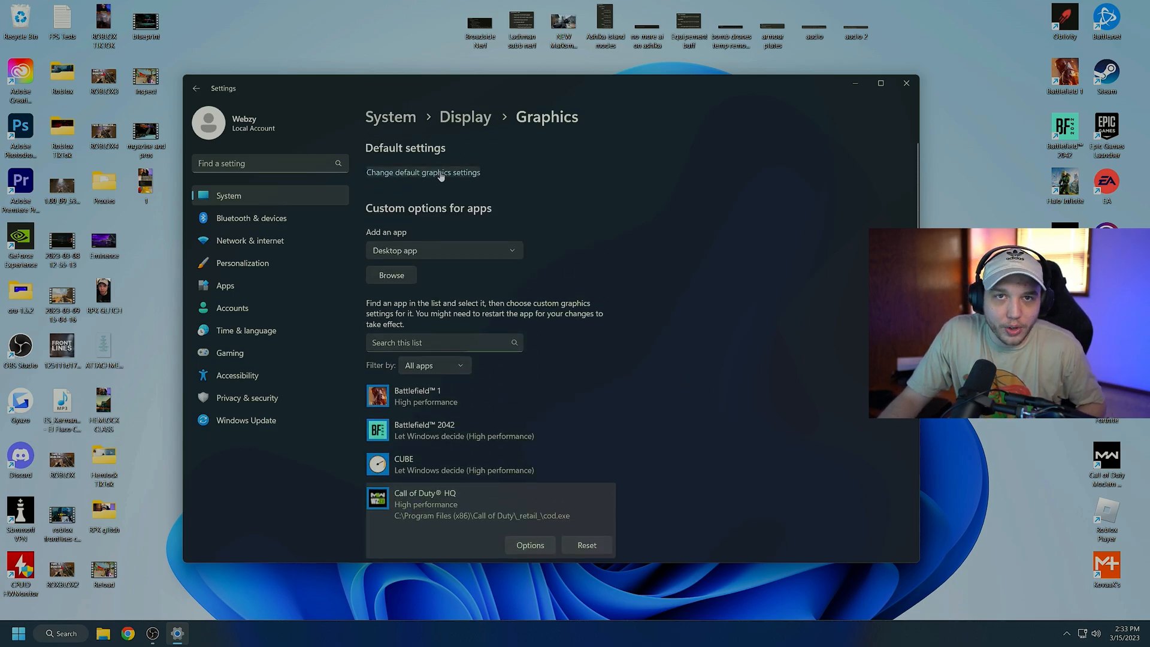
click(423, 171)
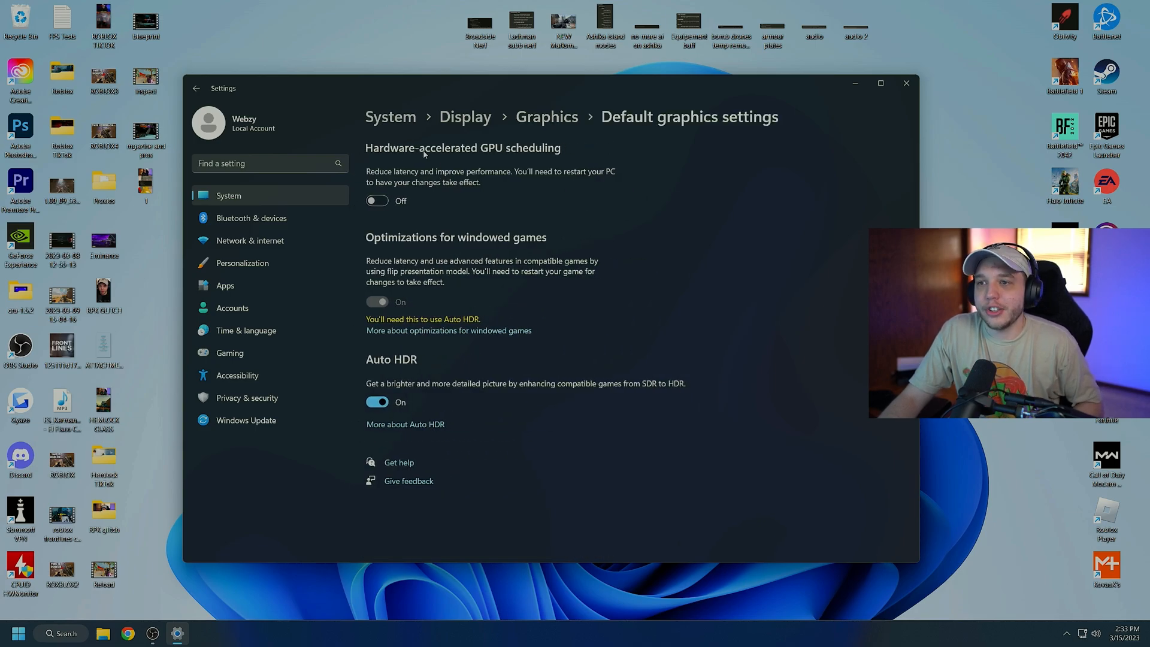